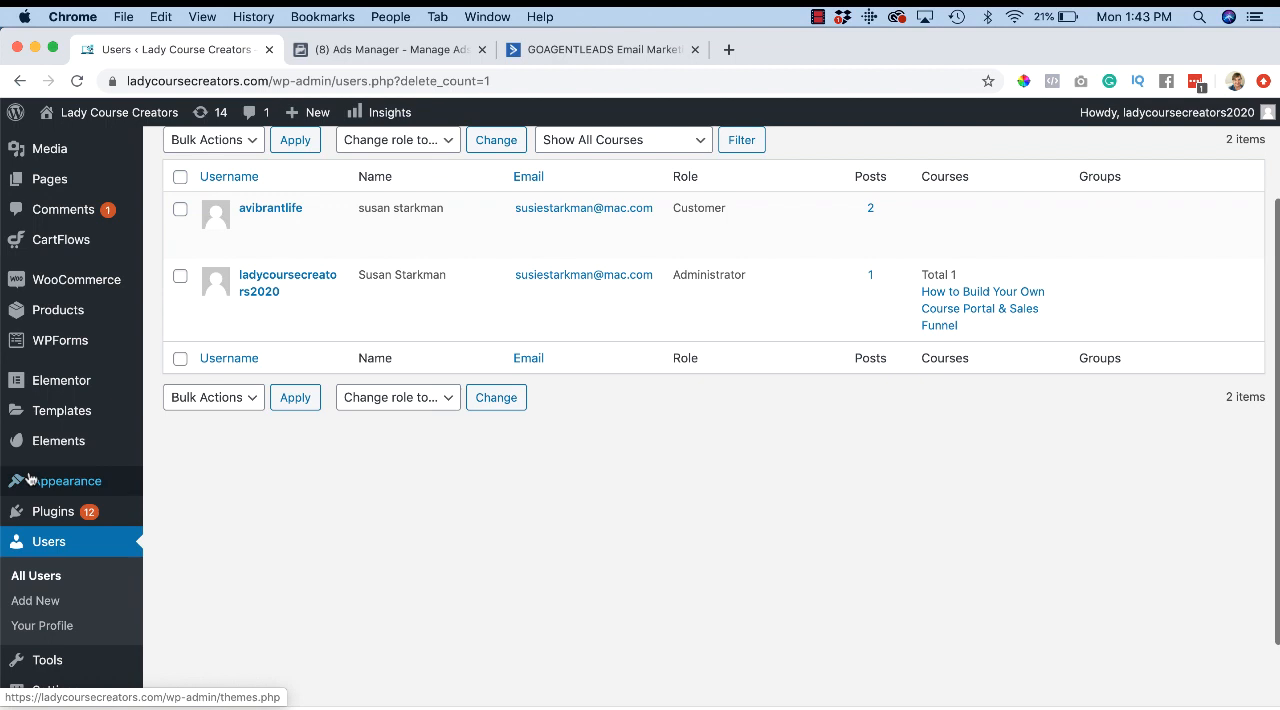
- Open the Add New User form from the Users menu
{"action": "scroll", "scroll_direction": "down", "scroll_amount": 3}
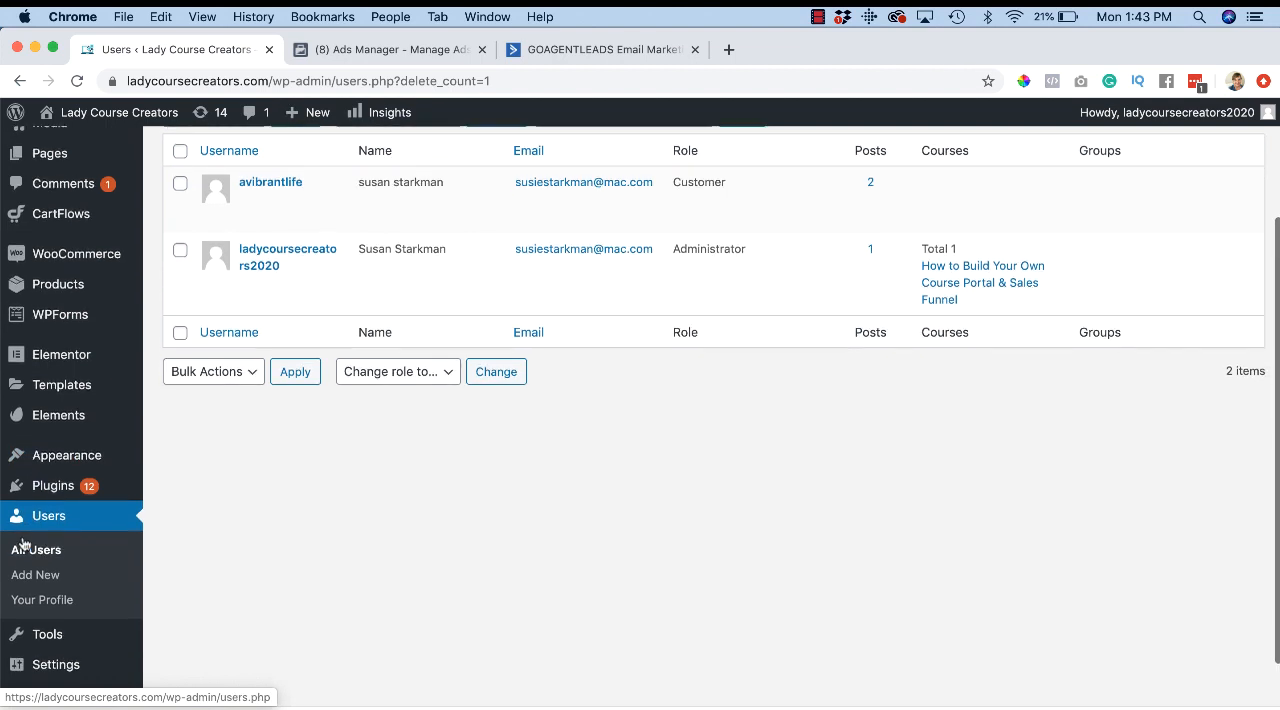
{"action": "left_click", "coordinate": [35, 573]}
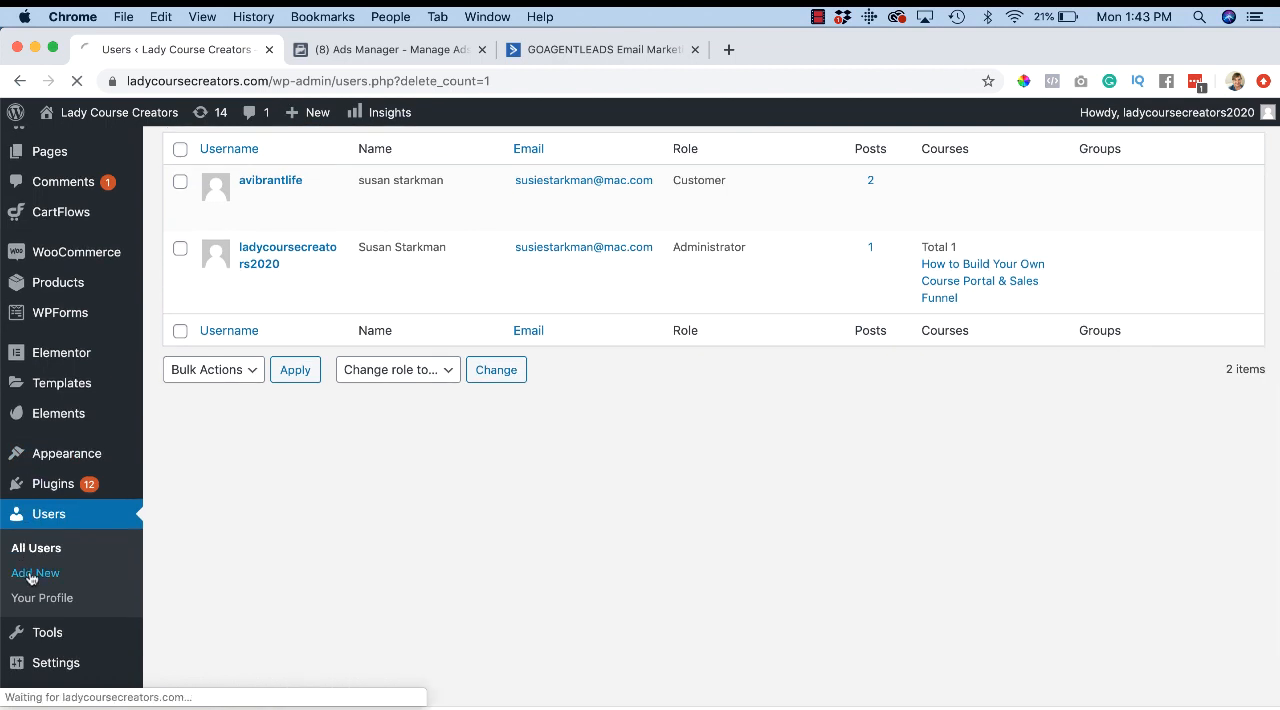
{"action": "left_click", "coordinate": [35, 572]}
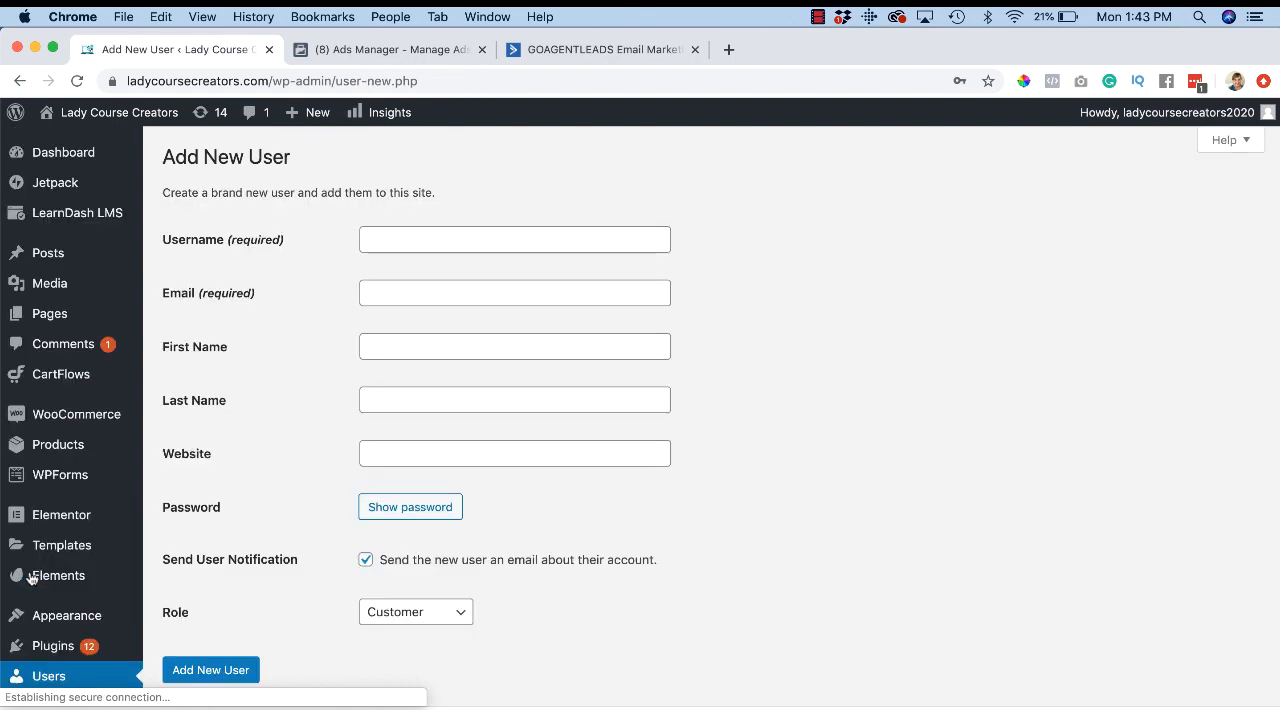
- Enter username demostudent, an email, first name Demo and last name Student
{"action": "left_click", "coordinate": [514, 239]}
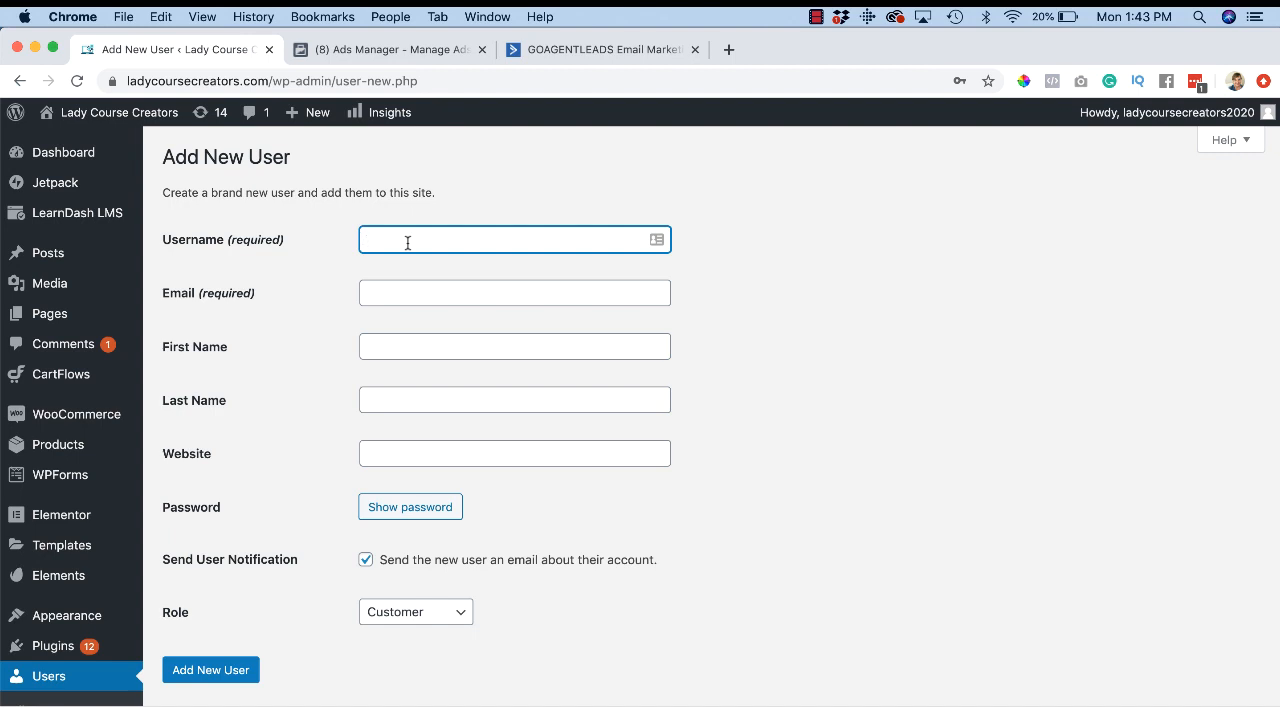
{"action": "type", "text": "demo"}
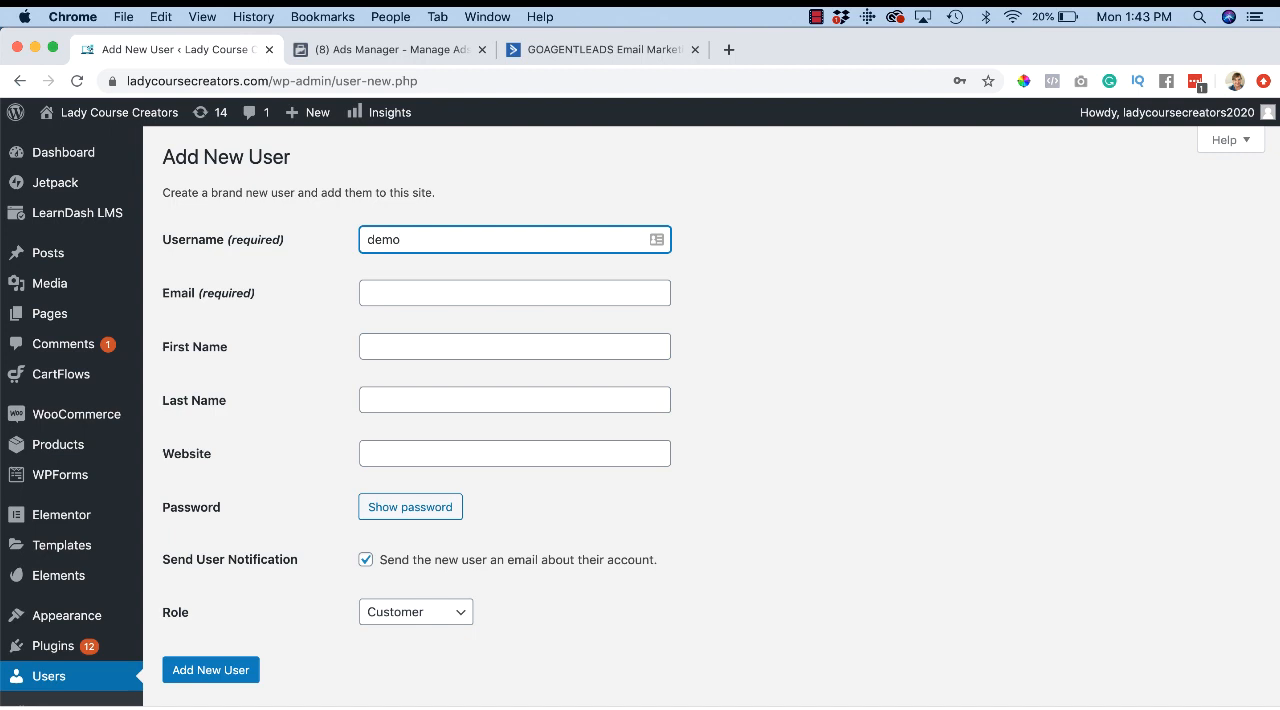
{"action": "type", "text": "student"}
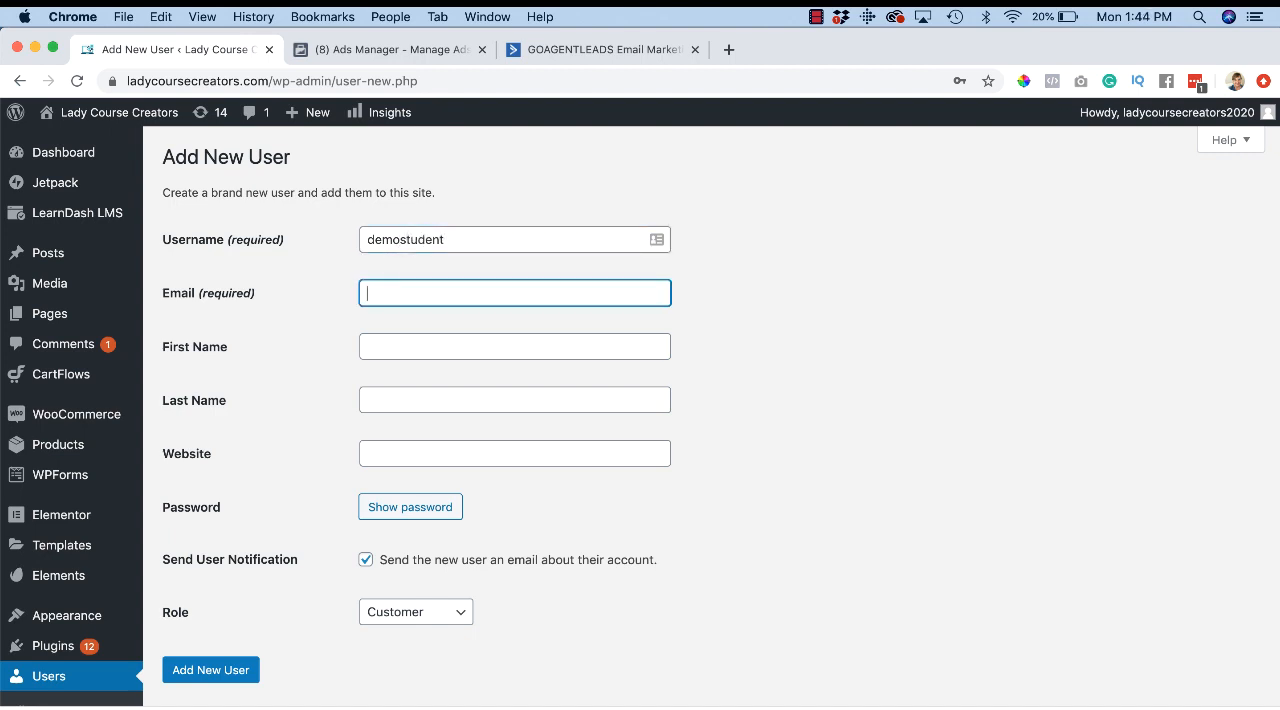
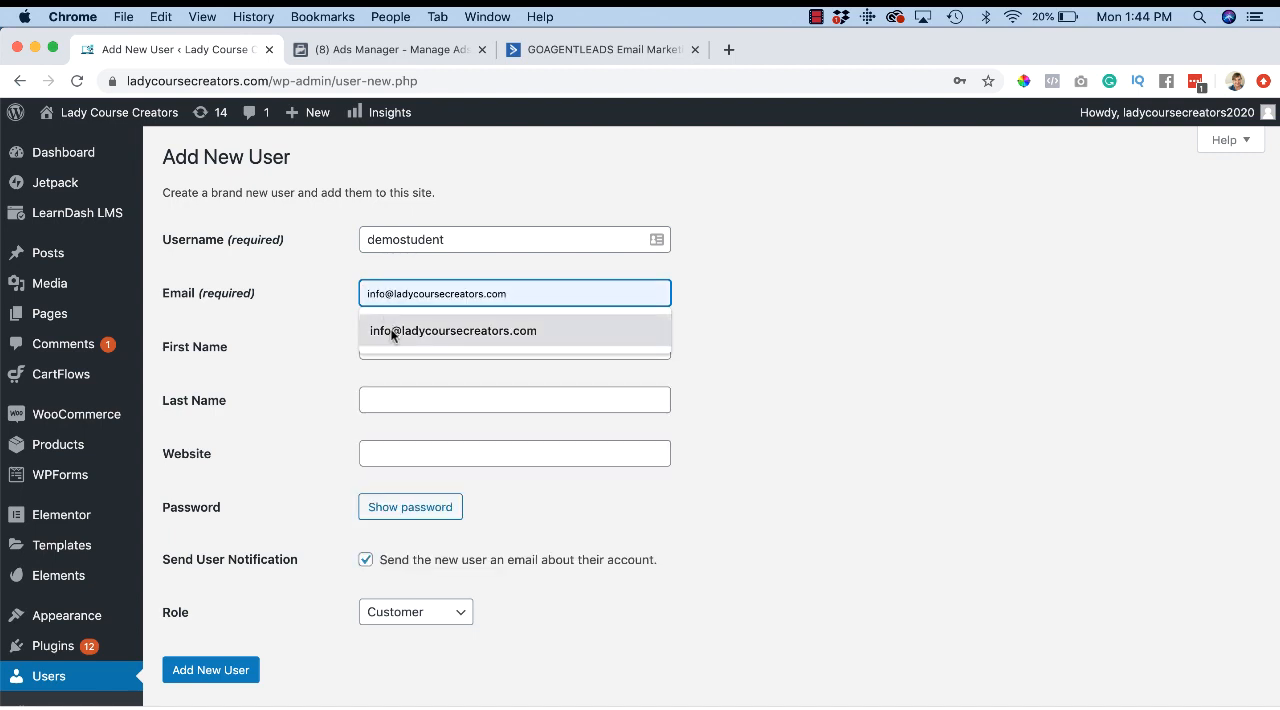
{"action": "type", "text": "Demo"}
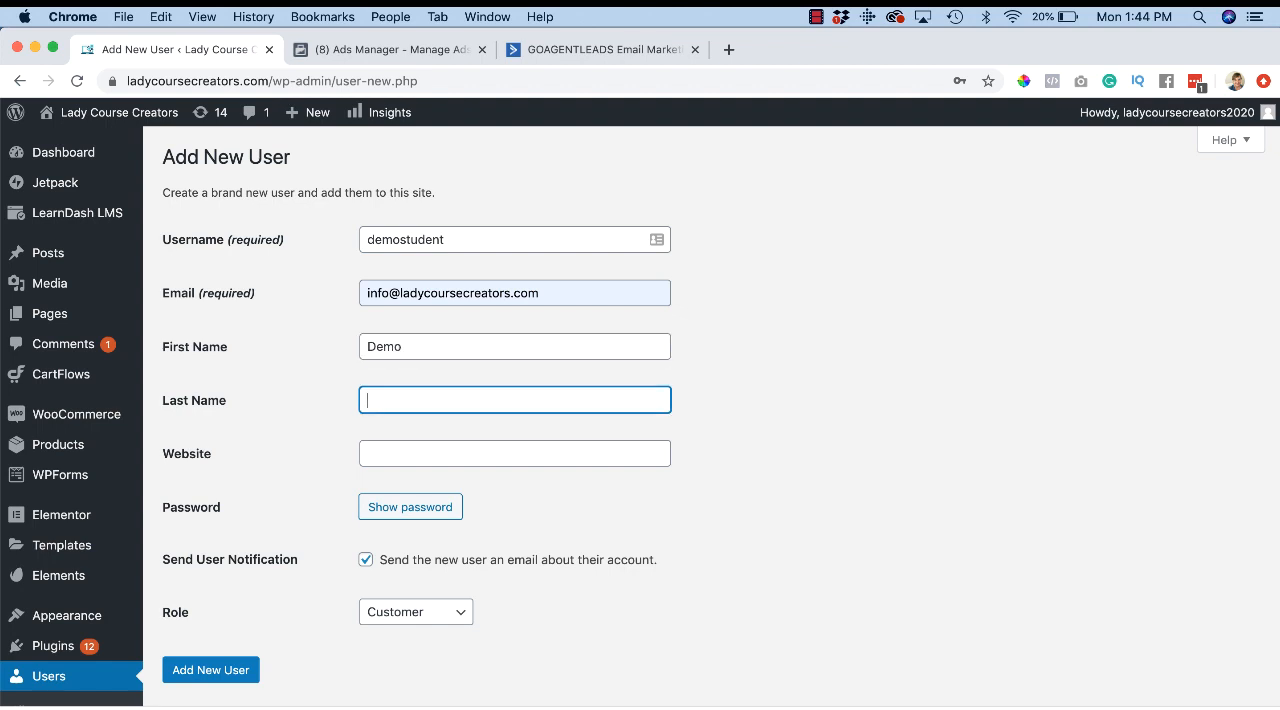
{"action": "type", "text": "Student"}
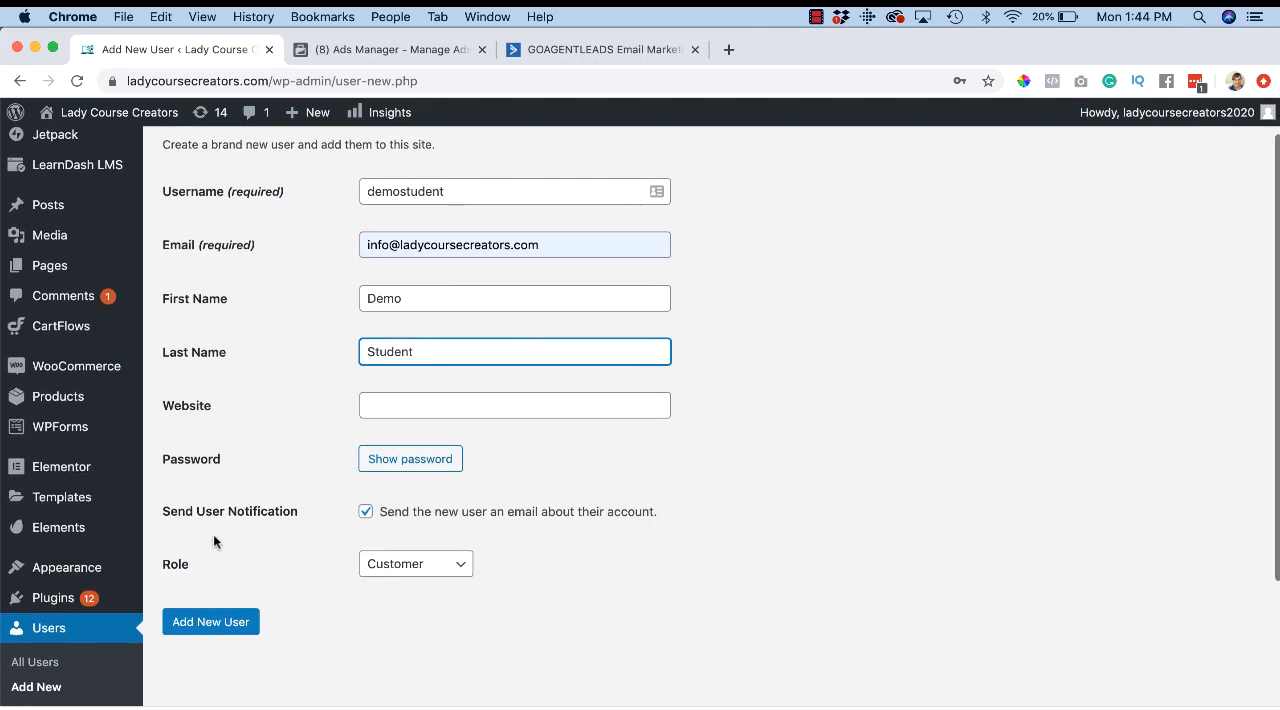
- Keep the notification email enabled and the Customer role, then create the user
{"action": "left_click", "coordinate": [365, 511]}
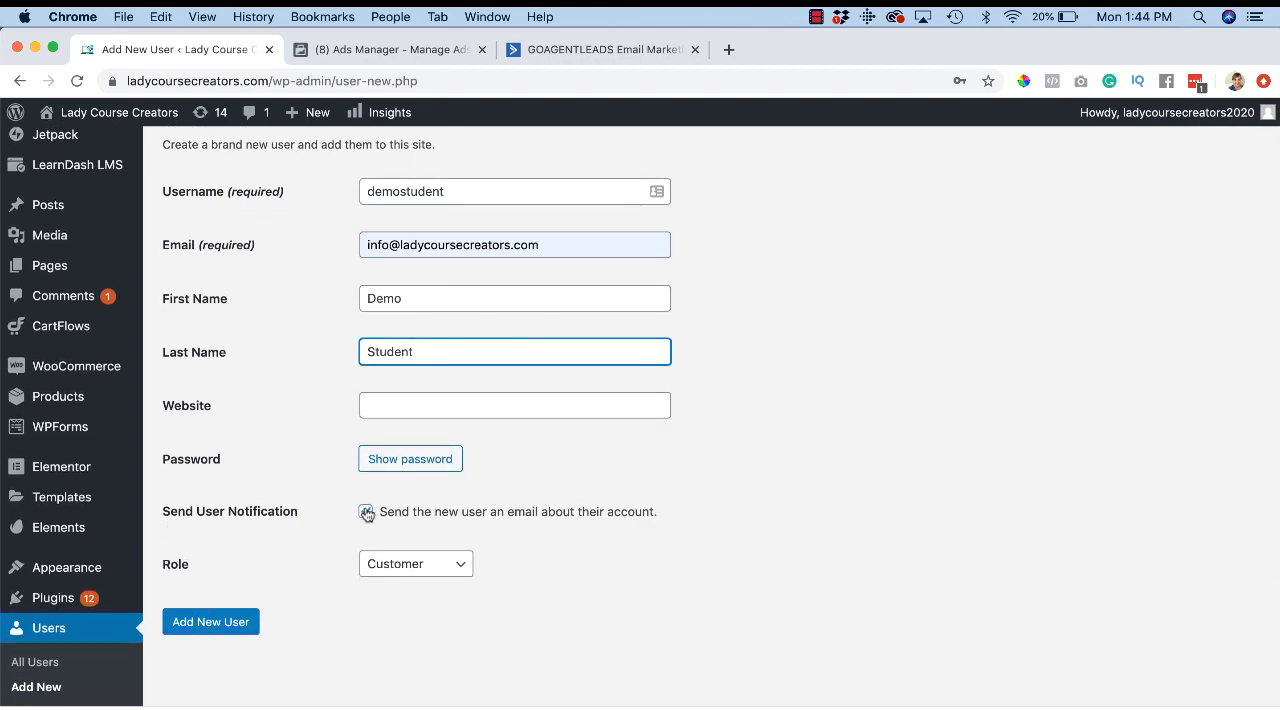
{"action": "left_click", "coordinate": [365, 511]}
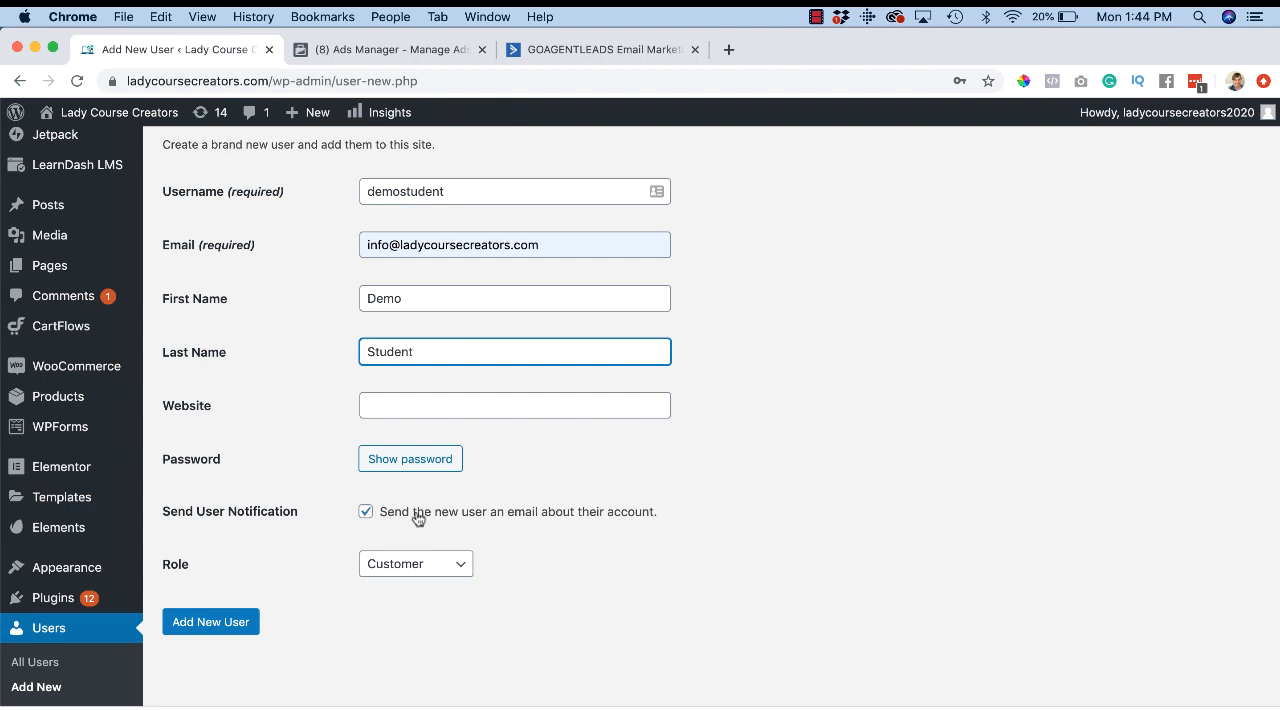
{"action": "mouse_move", "coordinate": [549, 518]}
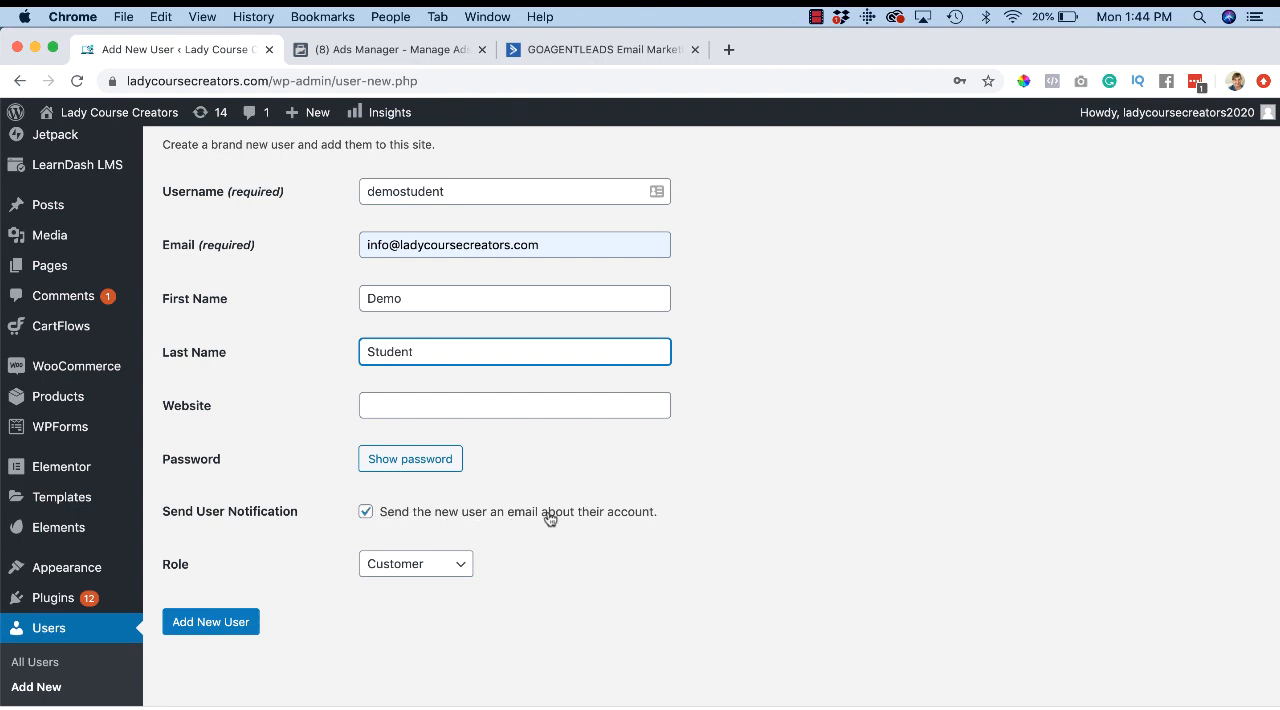
{"action": "mouse_move", "coordinate": [294, 554]}
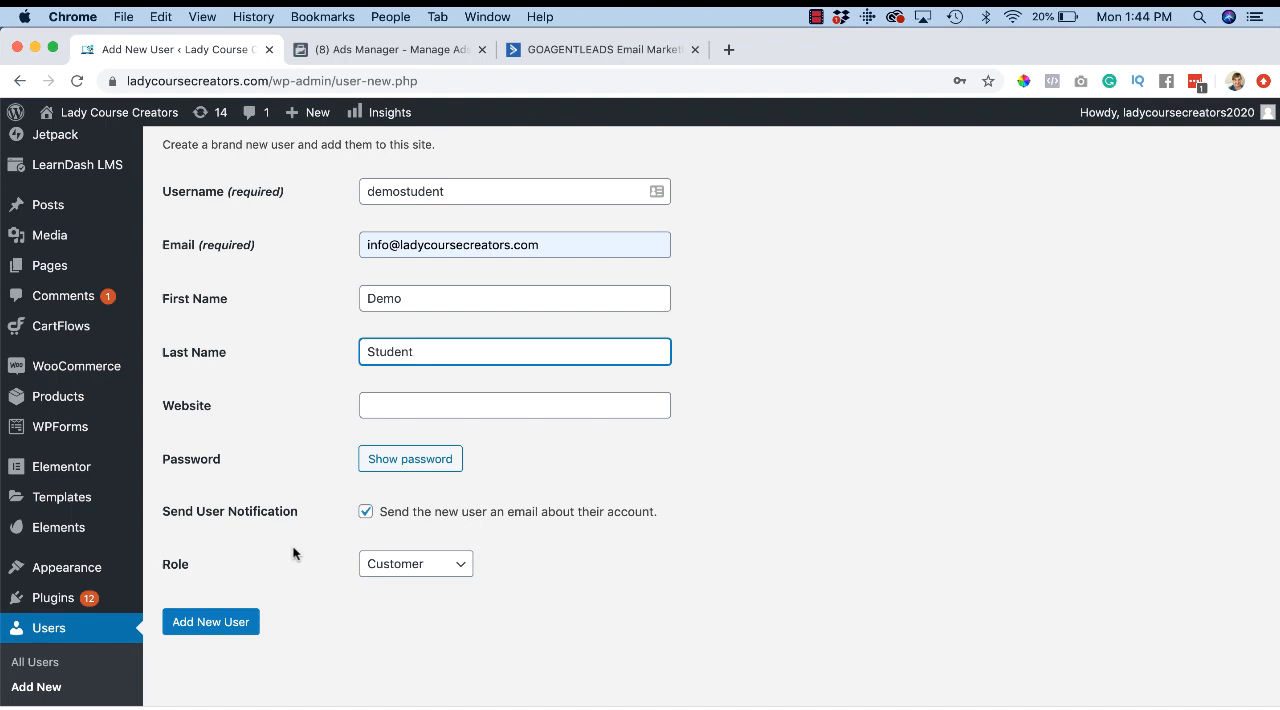
{"action": "left_click", "coordinate": [415, 563]}
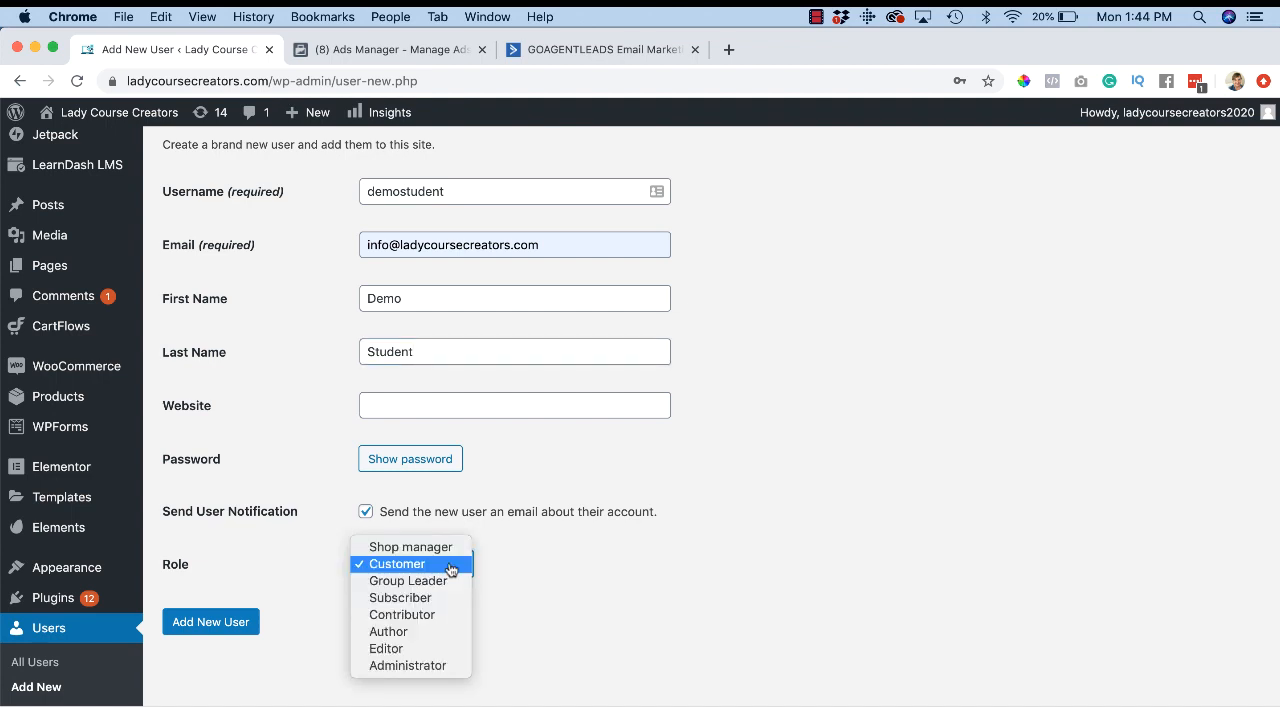
{"action": "mouse_move", "coordinate": [437, 648]}
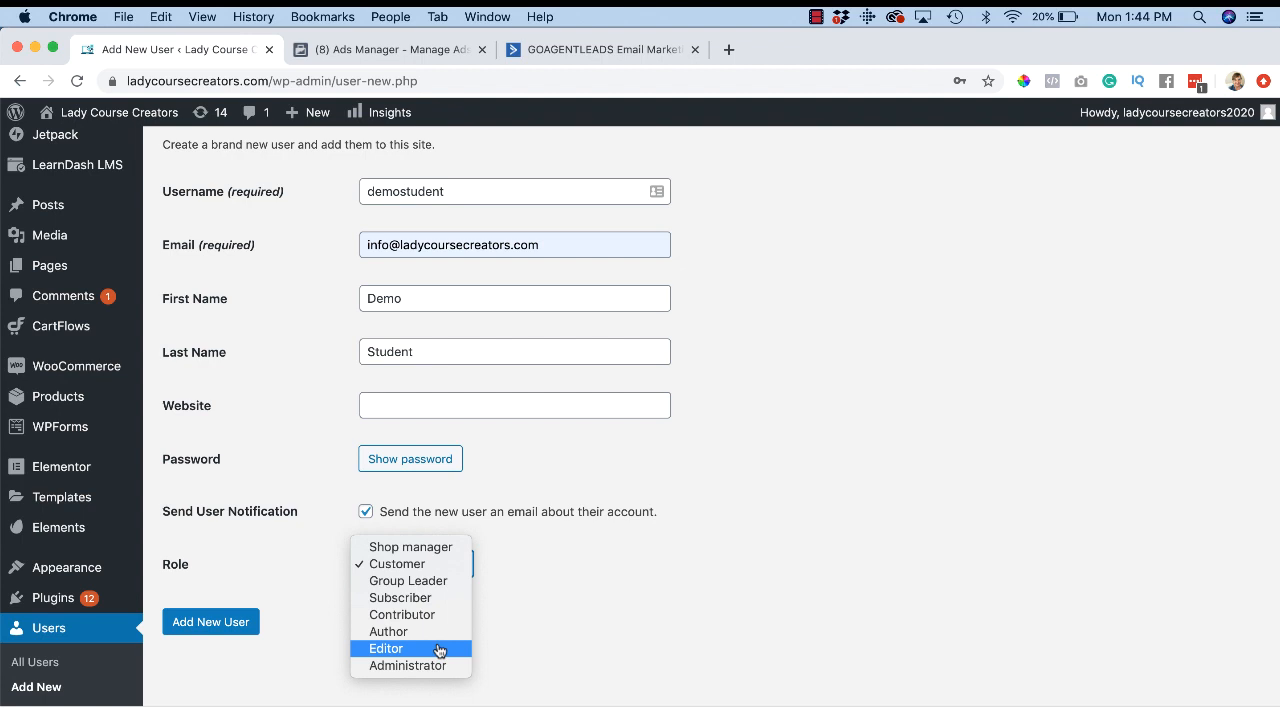
{"action": "mouse_move", "coordinate": [397, 563]}
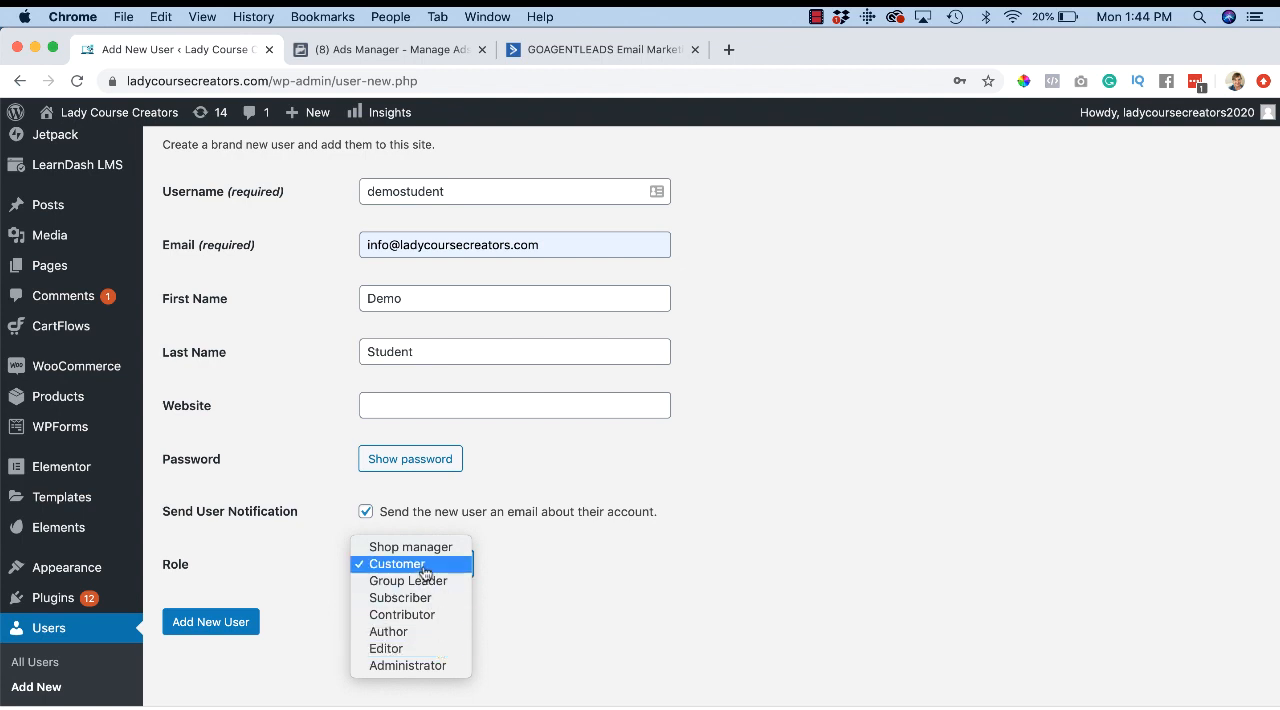
{"action": "left_click", "coordinate": [397, 564]}
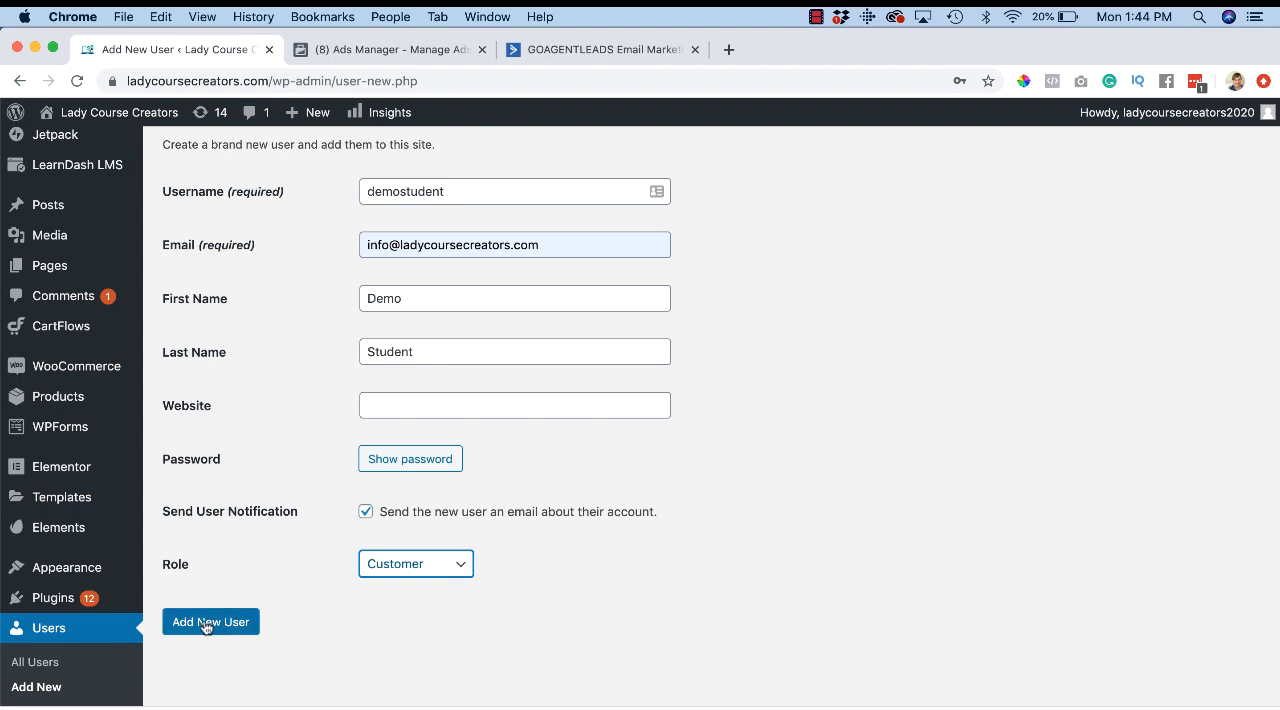
{"action": "left_click", "coordinate": [210, 622]}
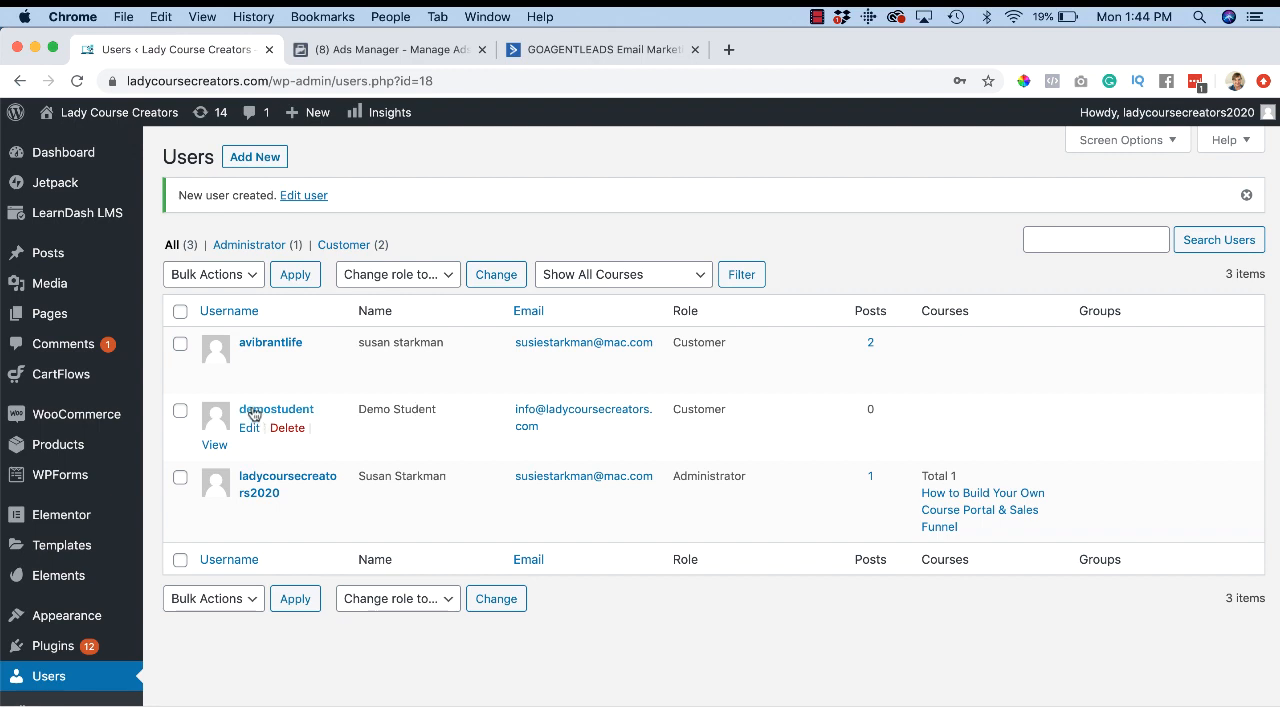
{"action": "mouse_move", "coordinate": [405, 428]}
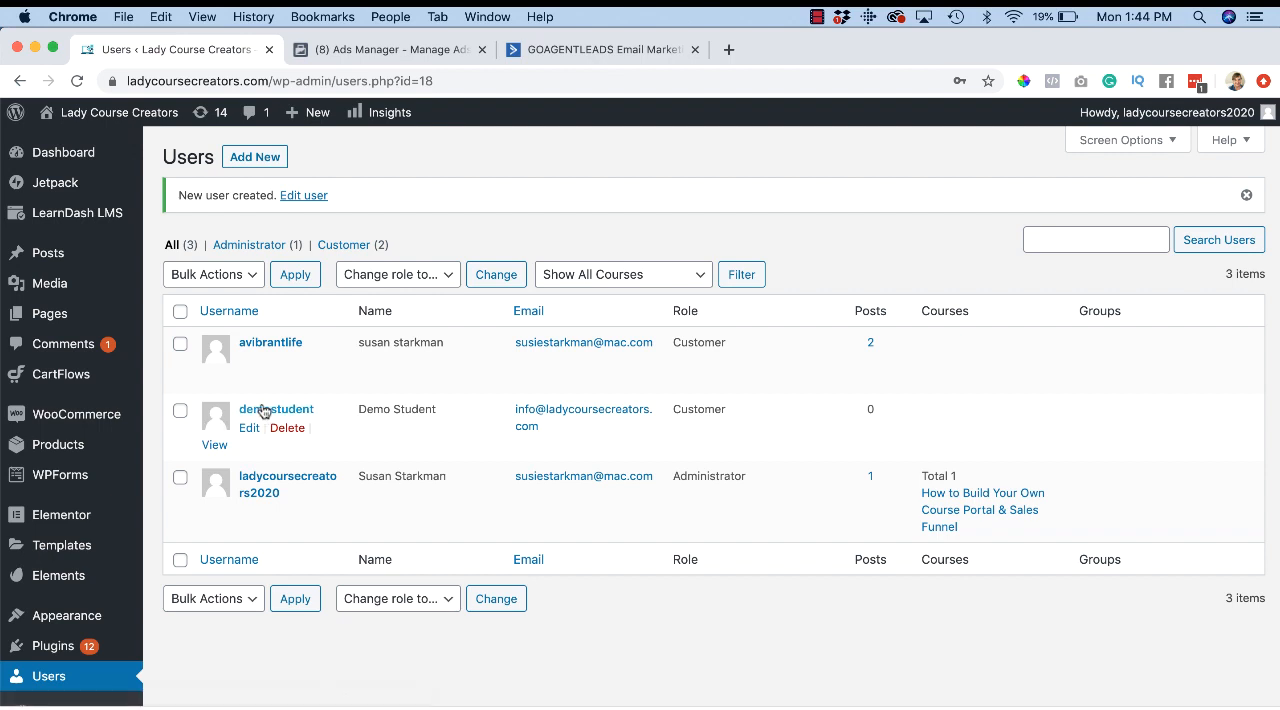
- Open the demostudent user's edit profile page from the Users list
{"action": "left_click", "coordinate": [276, 409]}
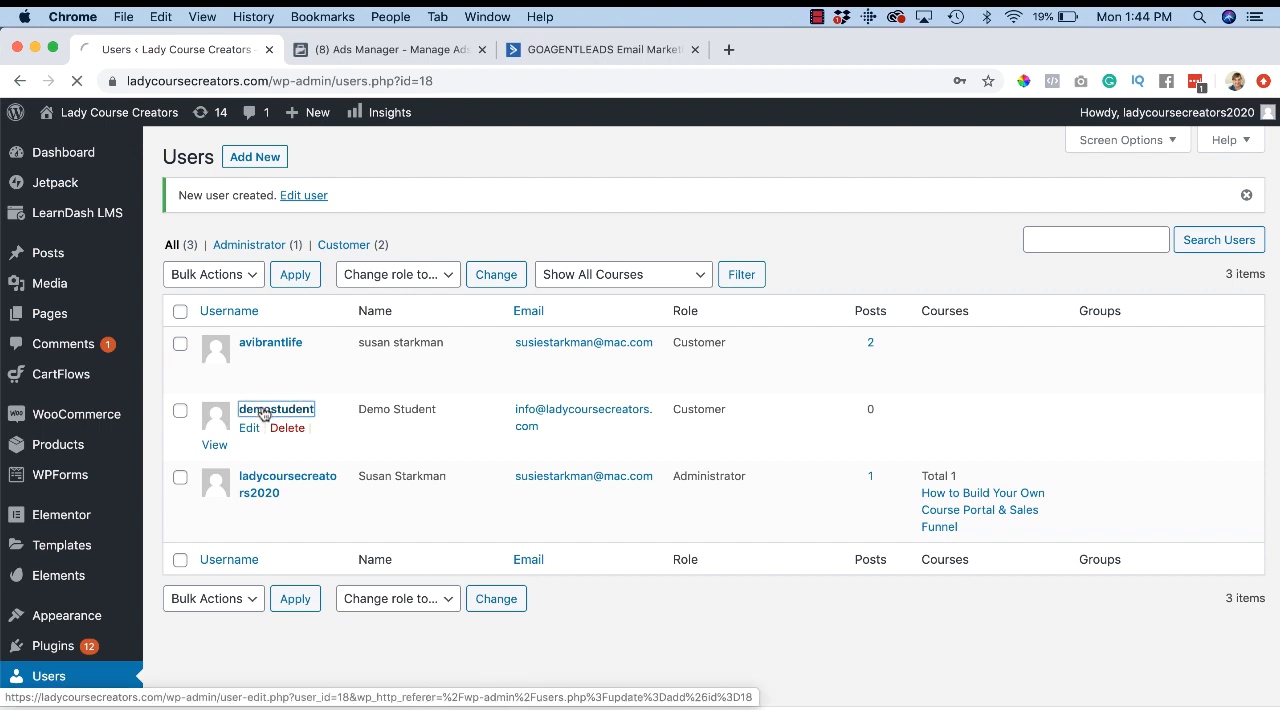
{"action": "left_click", "coordinate": [275, 409]}
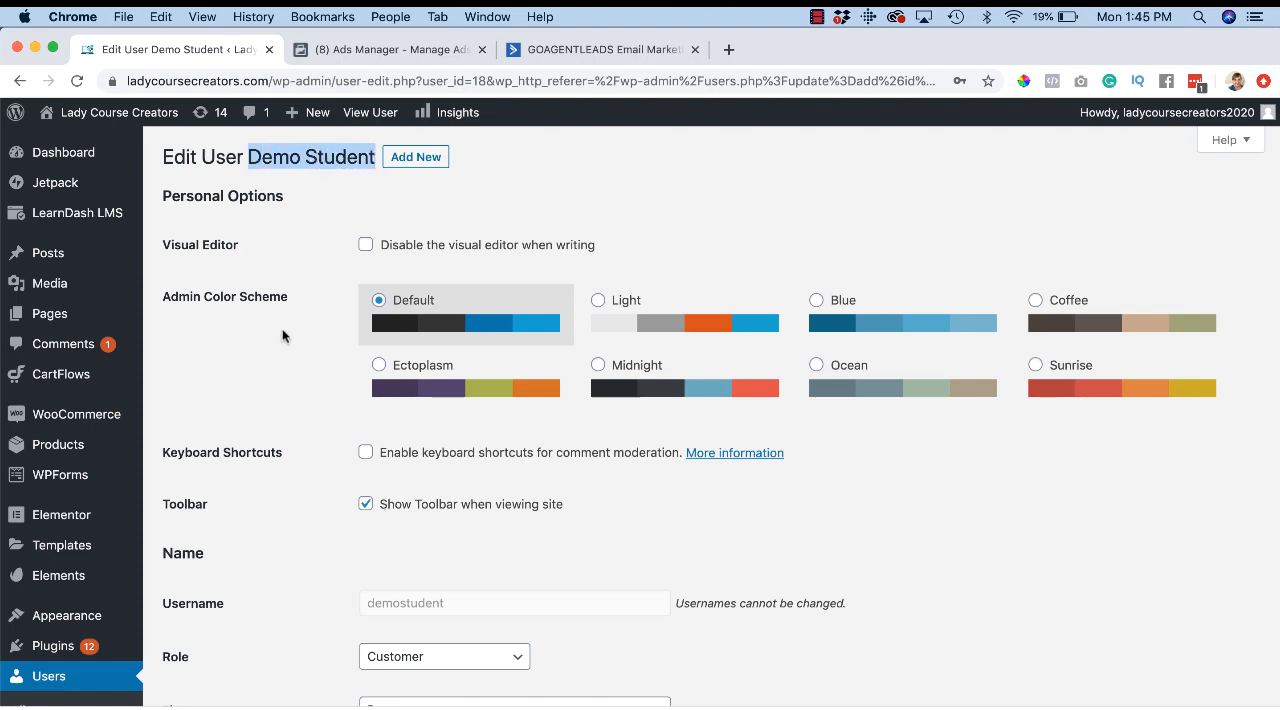
- Scroll to User Enrolled in Courses and select the Course Portal & Sales Funnel course
{"action": "scroll", "scroll_direction": "down", "scroll_amount": 3}
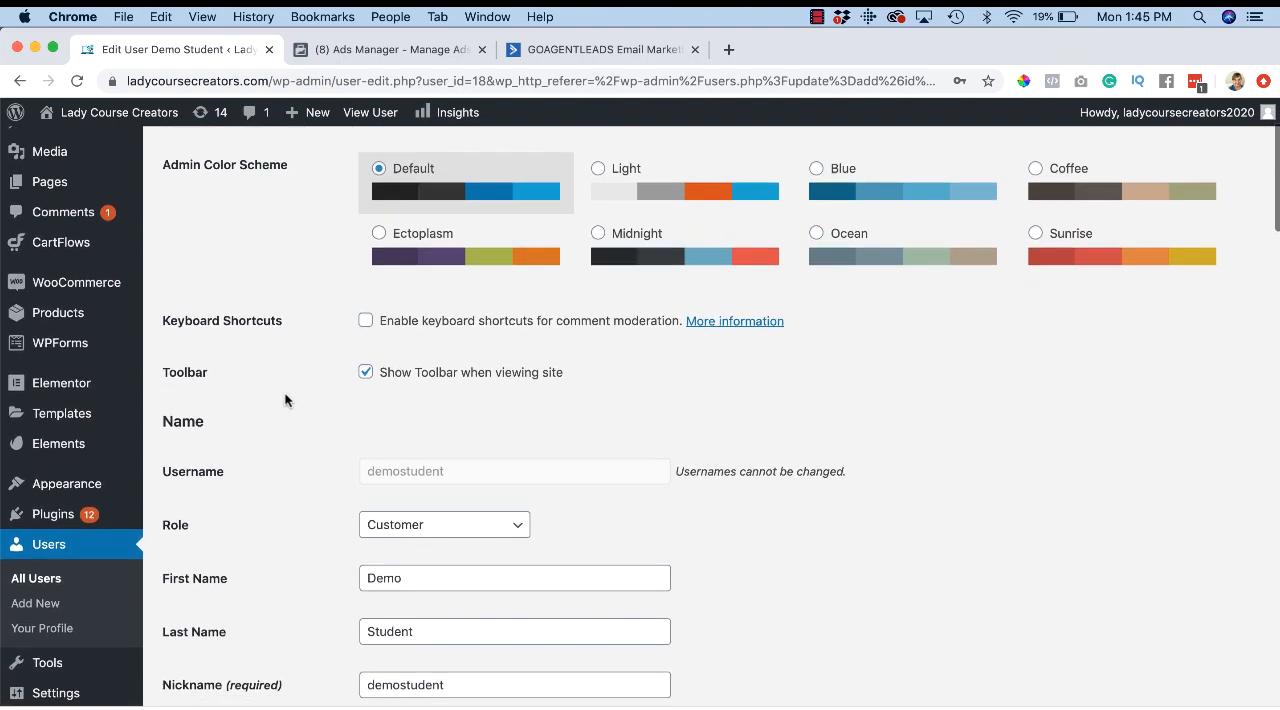
{"action": "scroll", "scroll_direction": "down", "scroll_amount": 3}
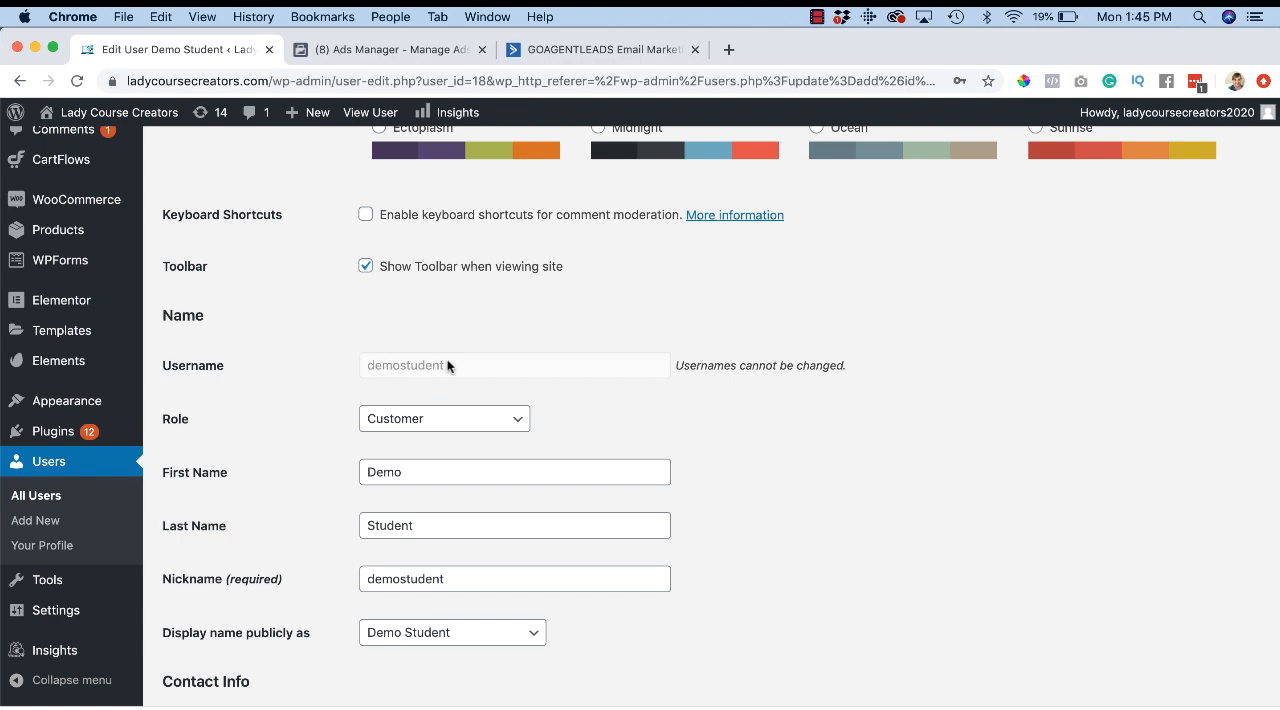
{"action": "scroll", "scroll_direction": "down", "scroll_amount": 3}
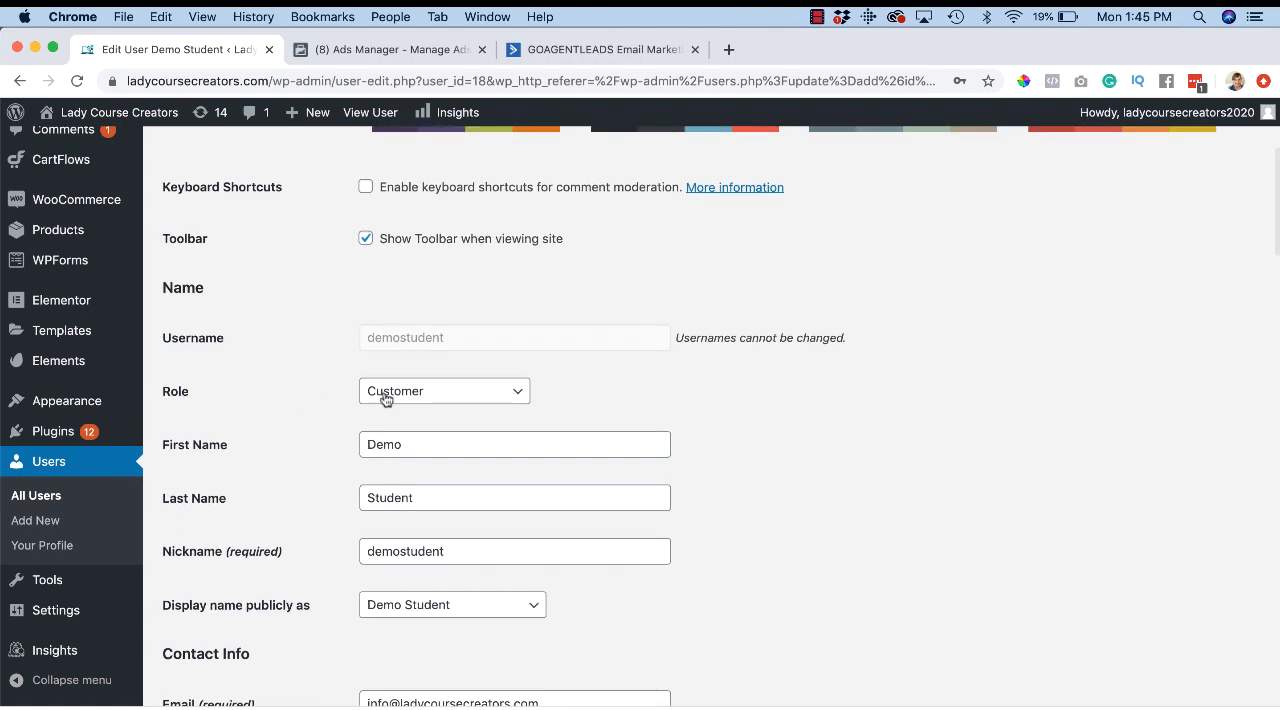
{"action": "mouse_move", "coordinate": [281, 541]}
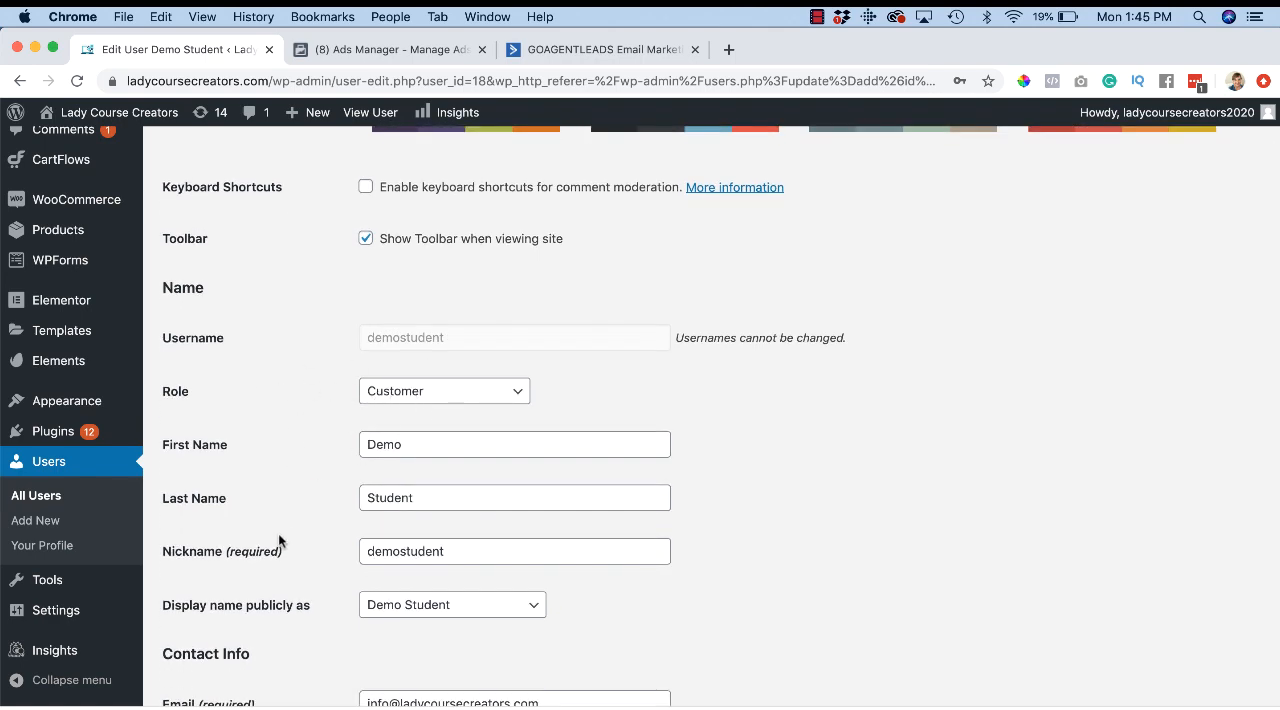
{"action": "scroll", "scroll_direction": "down", "scroll_amount": 3}
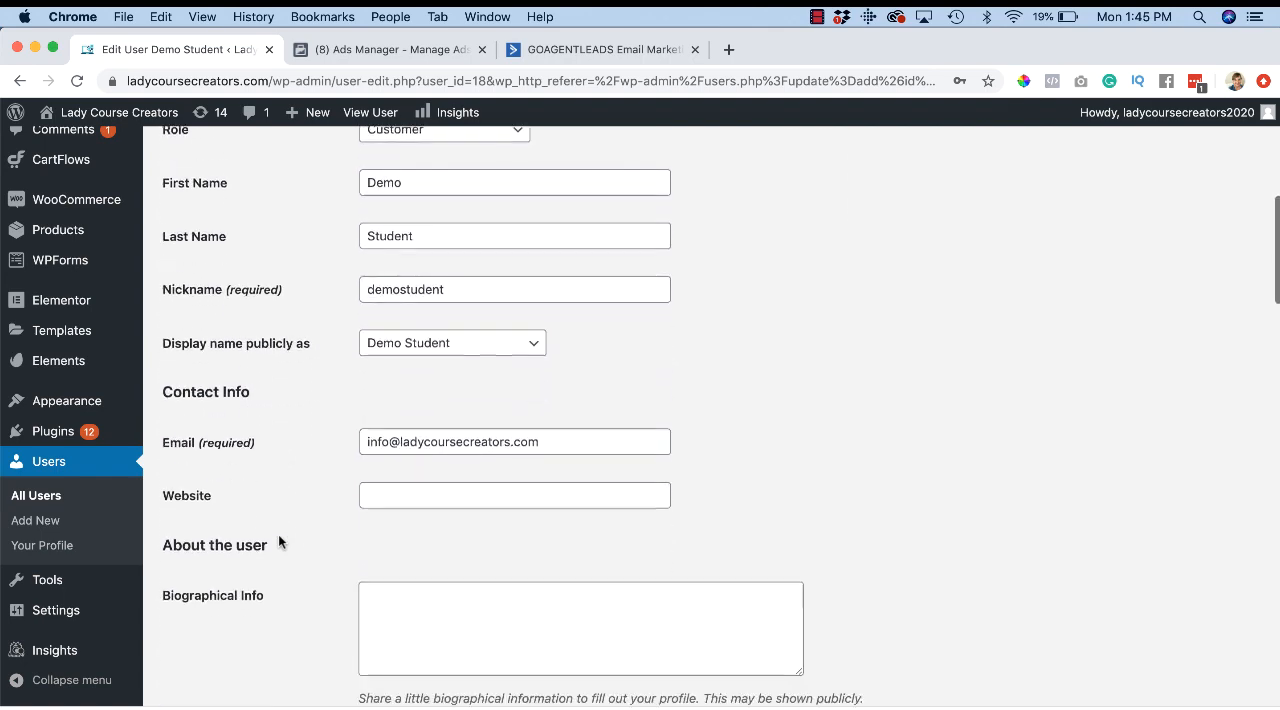
{"action": "scroll", "scroll_direction": "down", "scroll_amount": 3}
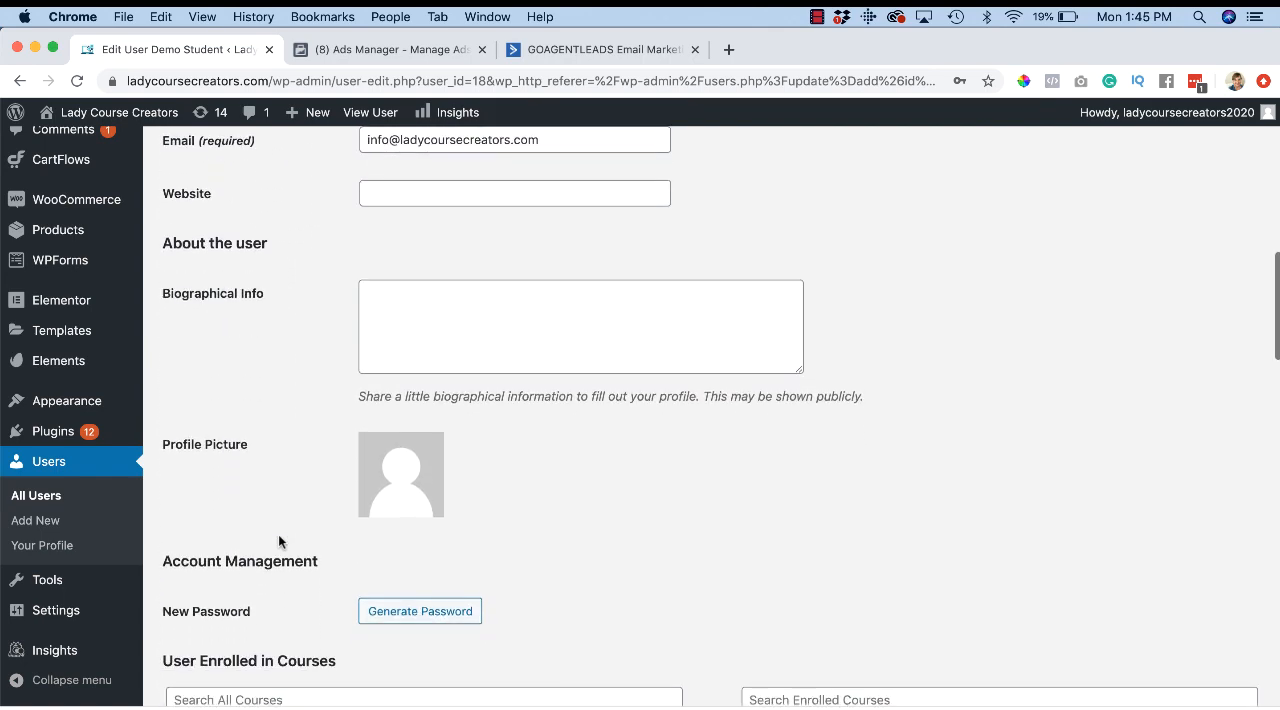
{"action": "scroll", "scroll_direction": "down", "scroll_amount": 3}
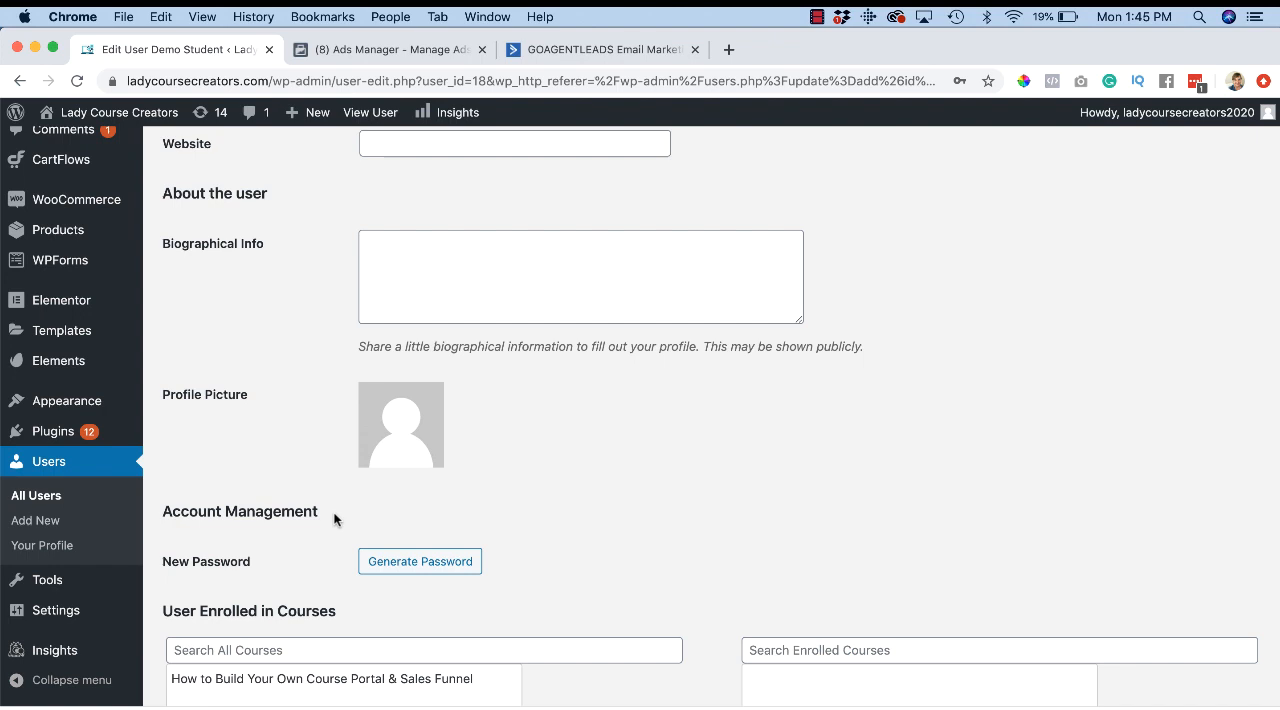
{"action": "scroll", "scroll_direction": "down", "scroll_amount": 3}
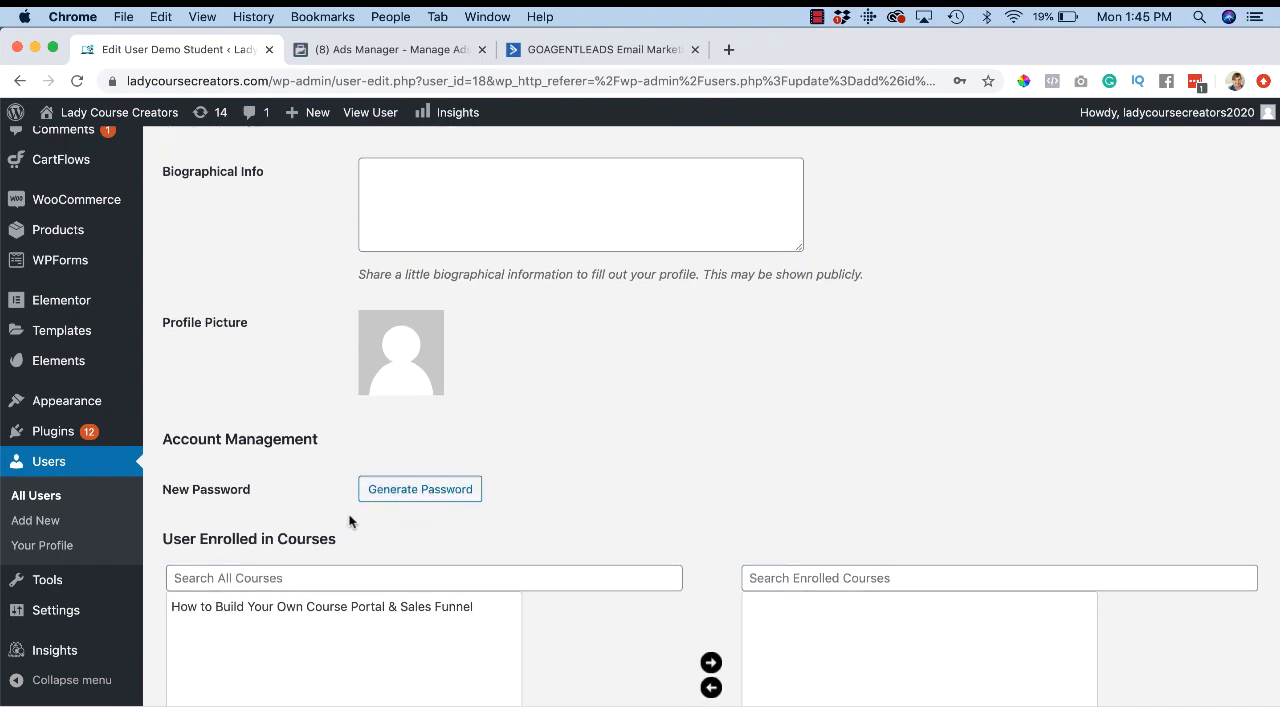
{"action": "scroll", "scroll_direction": "down", "scroll_amount": 3}
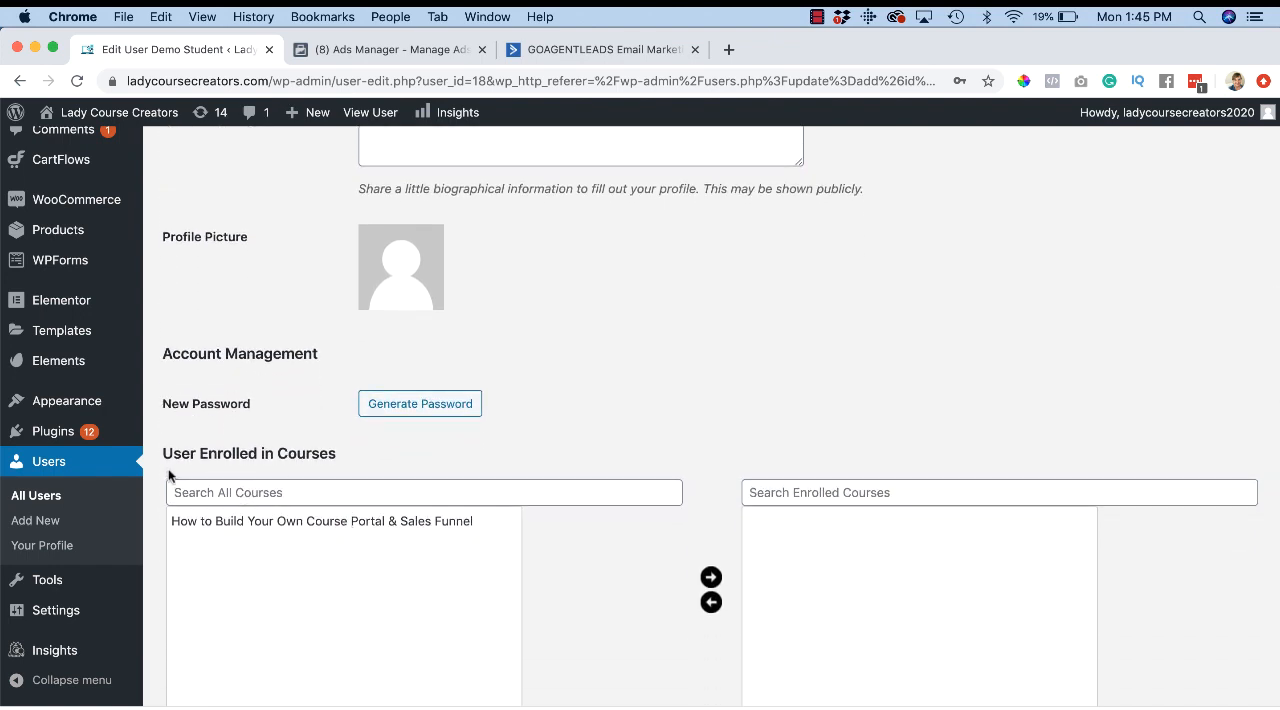
{"action": "mouse_move", "coordinate": [340, 461]}
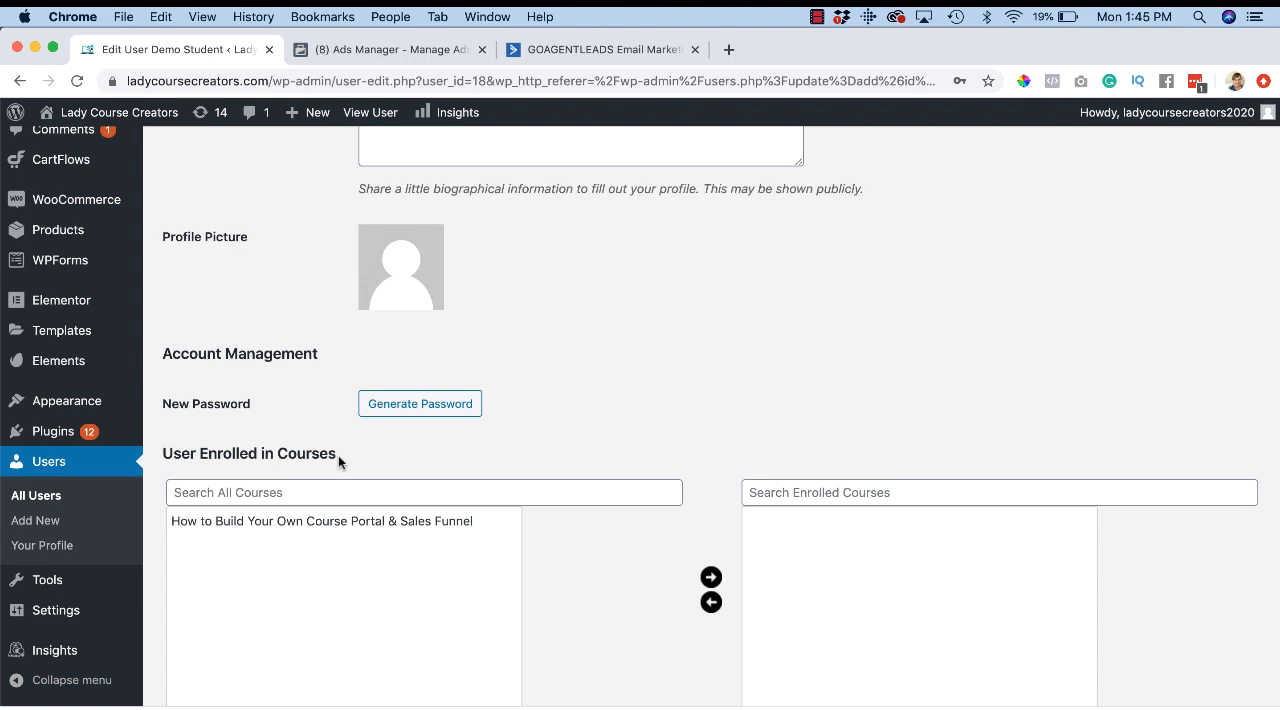
{"action": "mouse_move", "coordinate": [261, 528]}
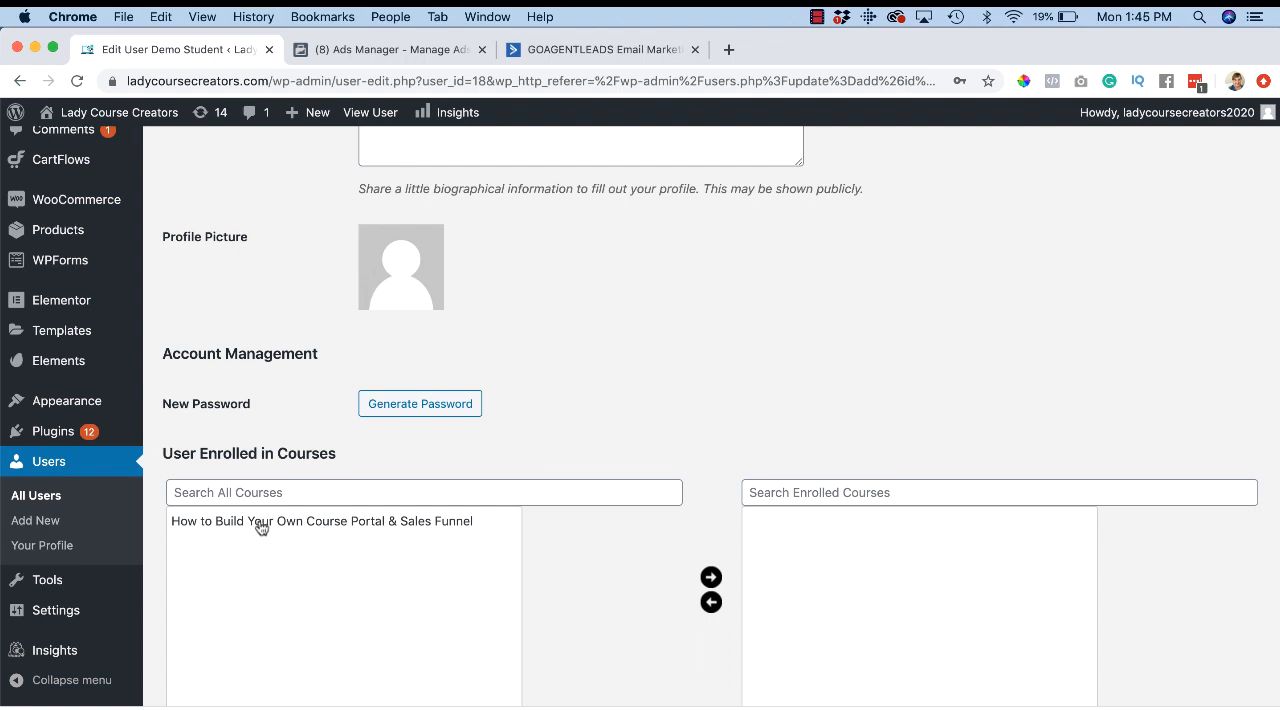
{"action": "mouse_move", "coordinate": [300, 571]}
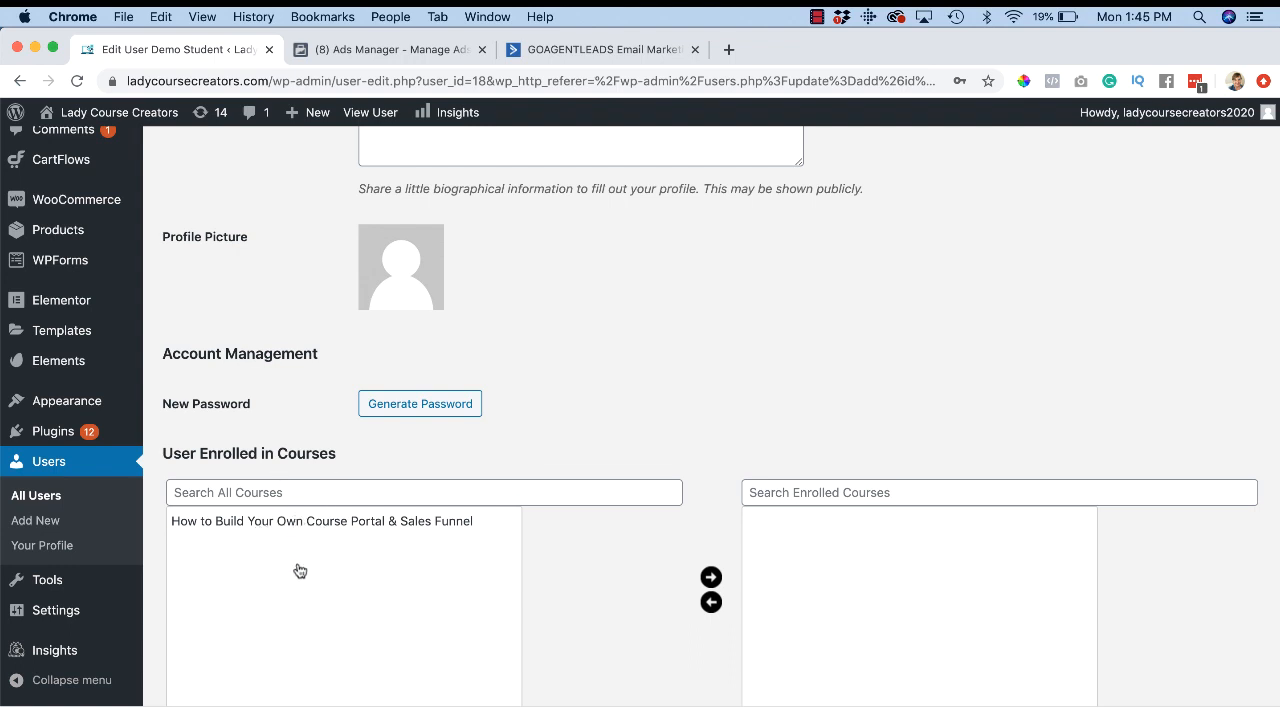
{"action": "left_click", "coordinate": [321, 520]}
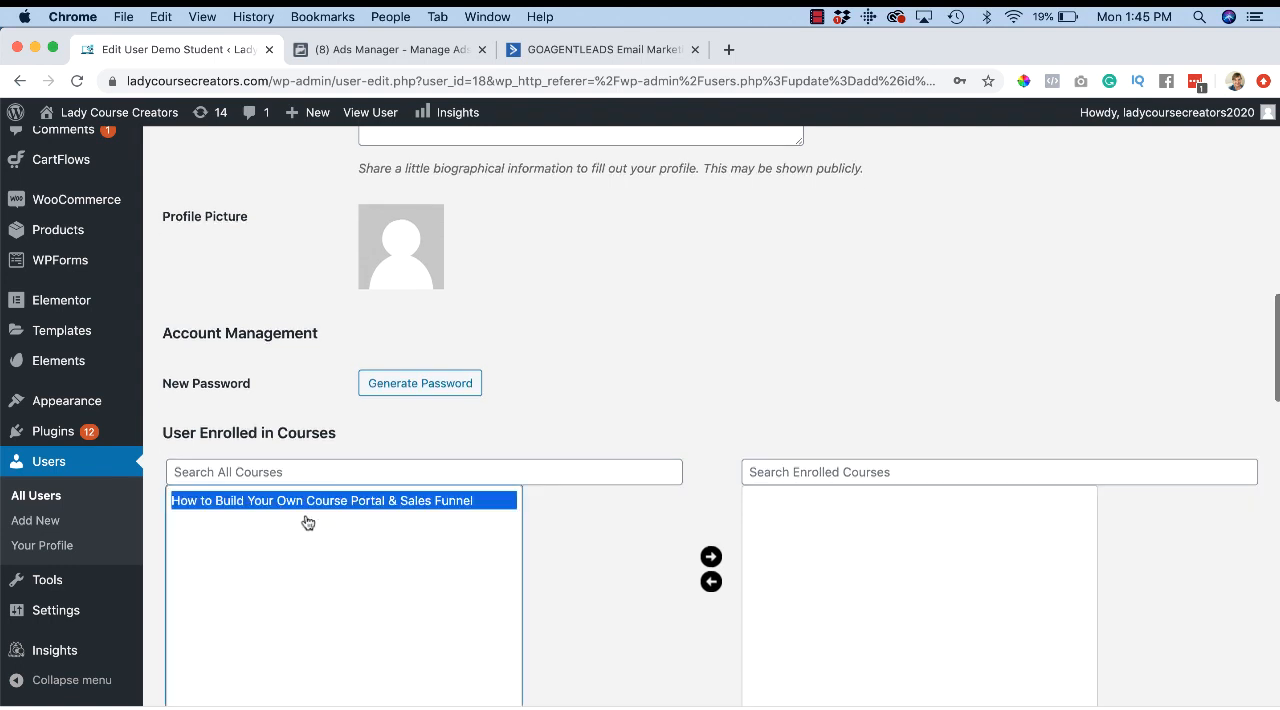
{"action": "mouse_move", "coordinate": [710, 557]}
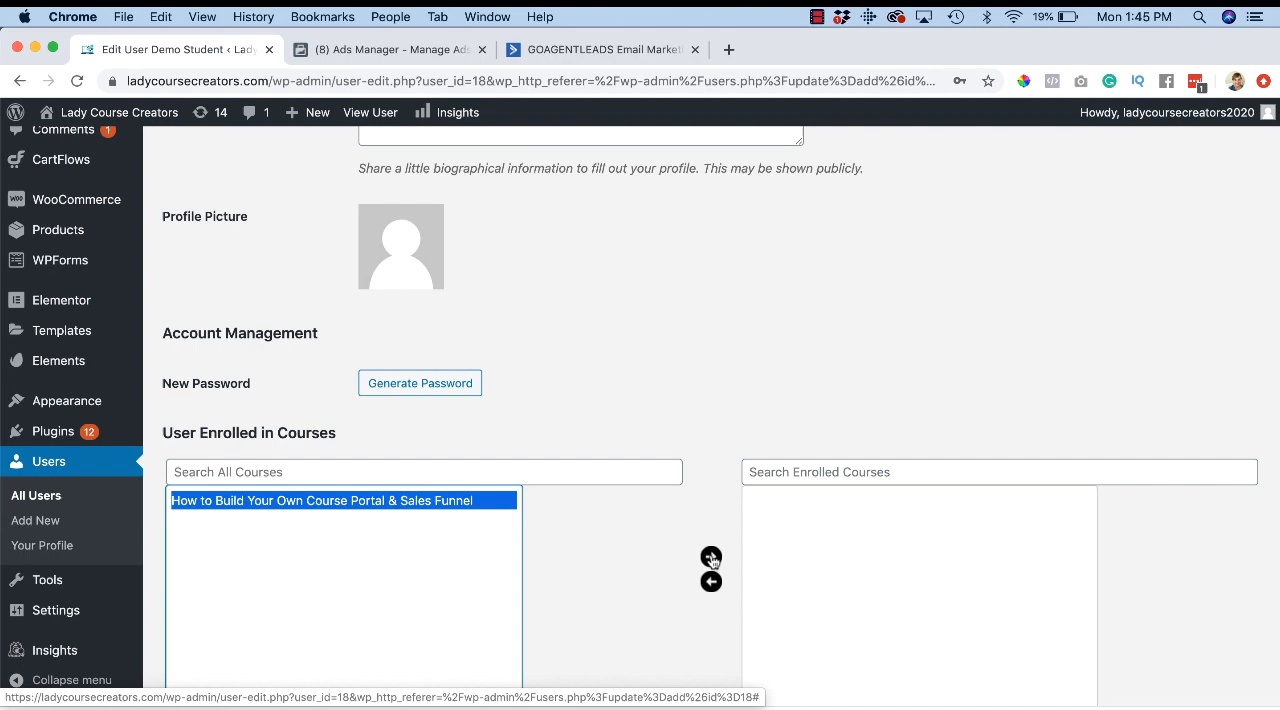
- Move the Course Portal & Sales Funnel course into Enrolled Courses and scroll to the form's end
{"action": "left_click", "coordinate": [711, 558]}
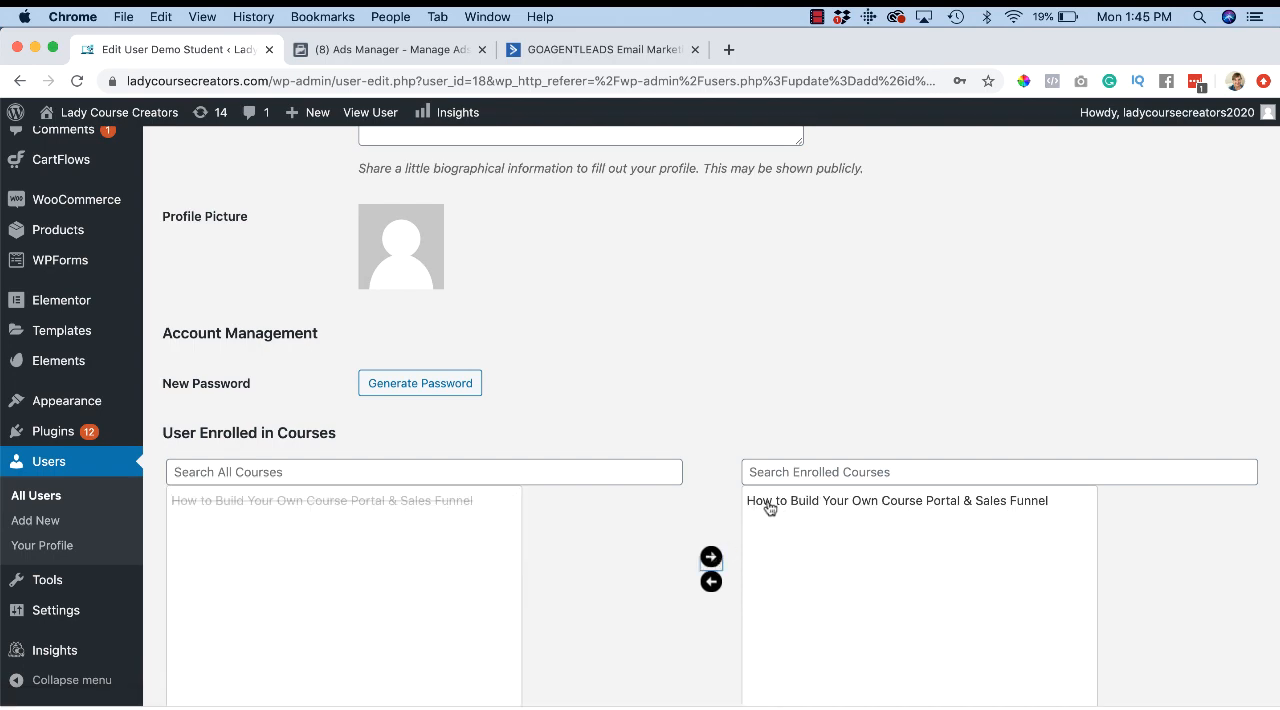
{"action": "scroll", "scroll_direction": "down", "scroll_amount": 3}
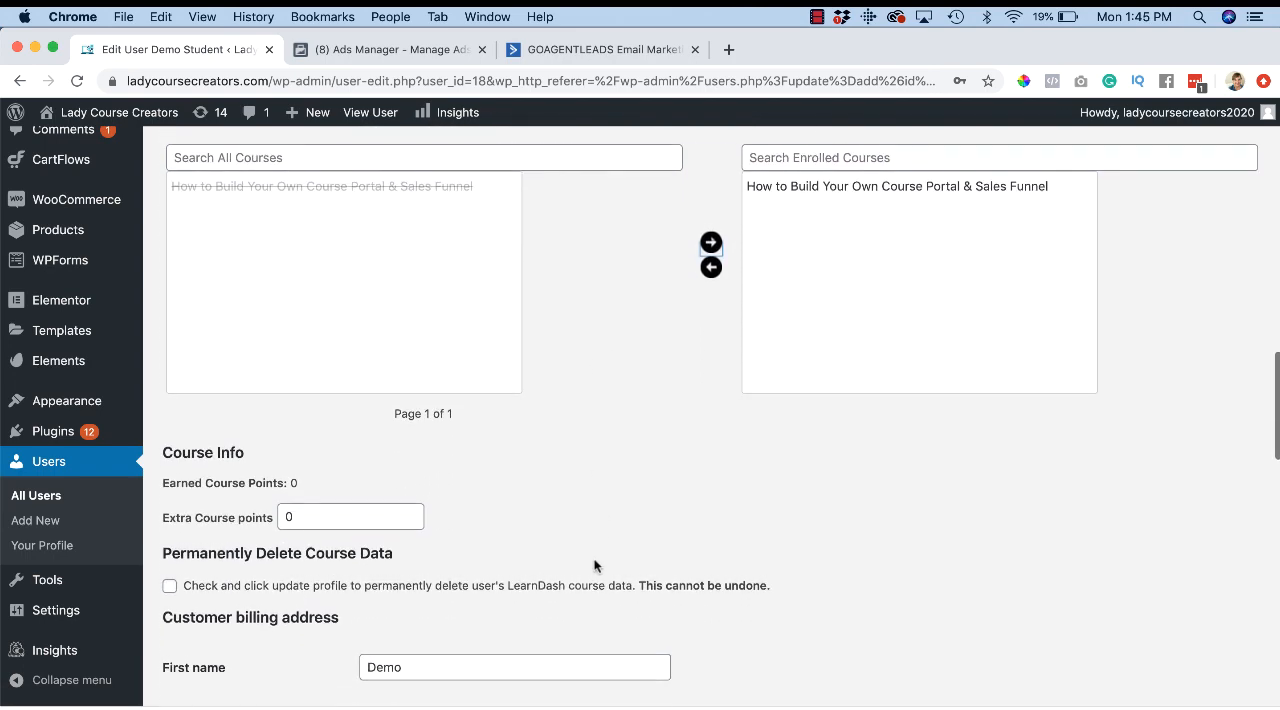
{"action": "scroll", "scroll_direction": "down", "scroll_amount": 3}
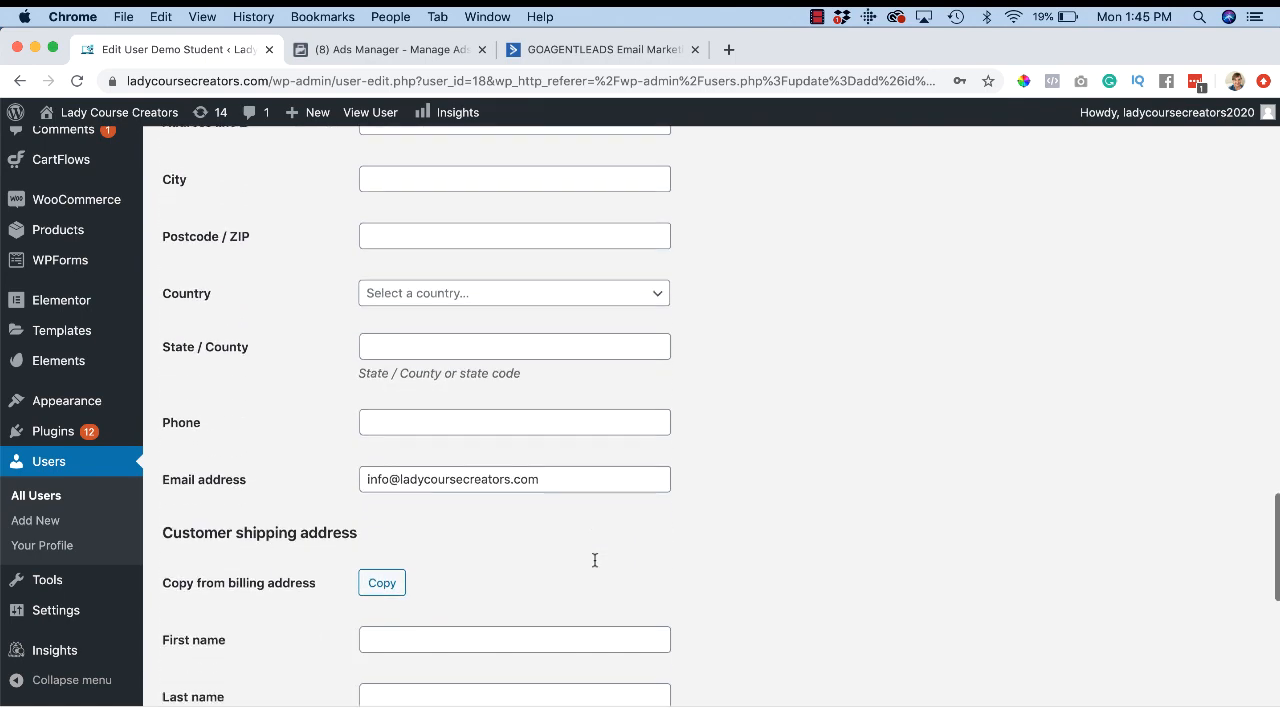
{"action": "scroll", "scroll_direction": "down", "scroll_amount": 3}
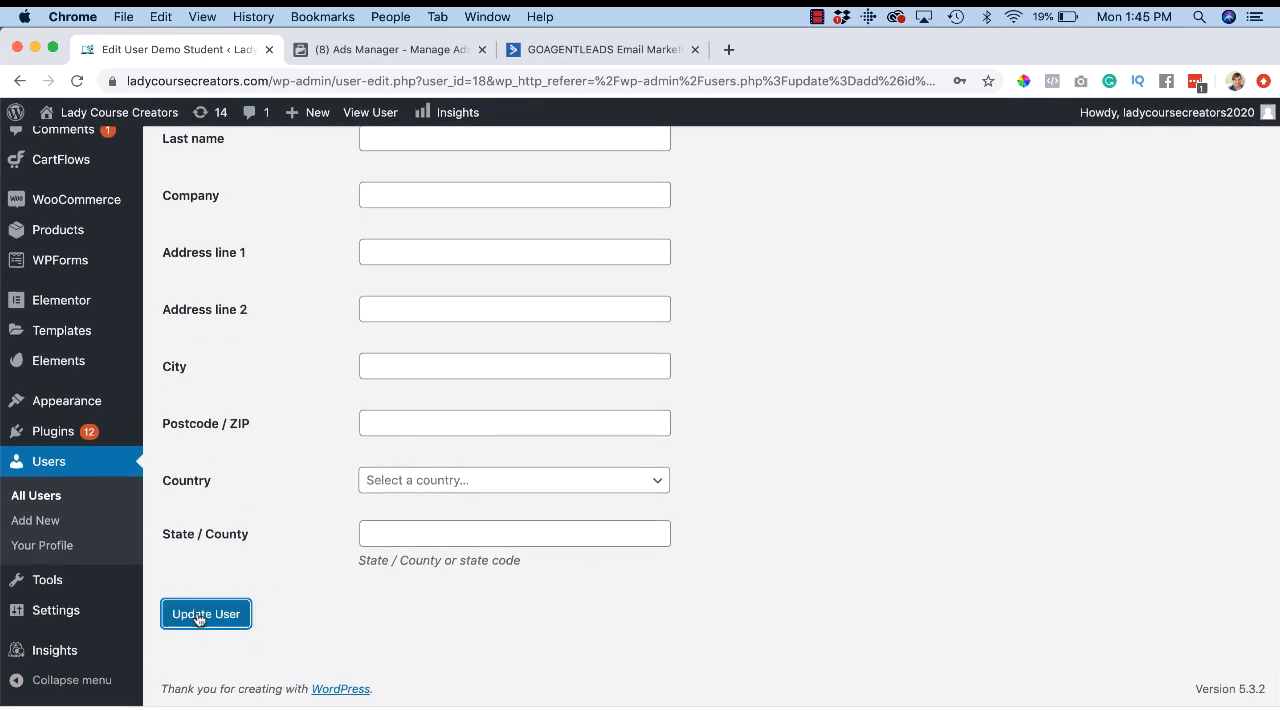
- Update the demostudent profile and view All Users showing the enrolled course
{"action": "left_click", "coordinate": [206, 613]}
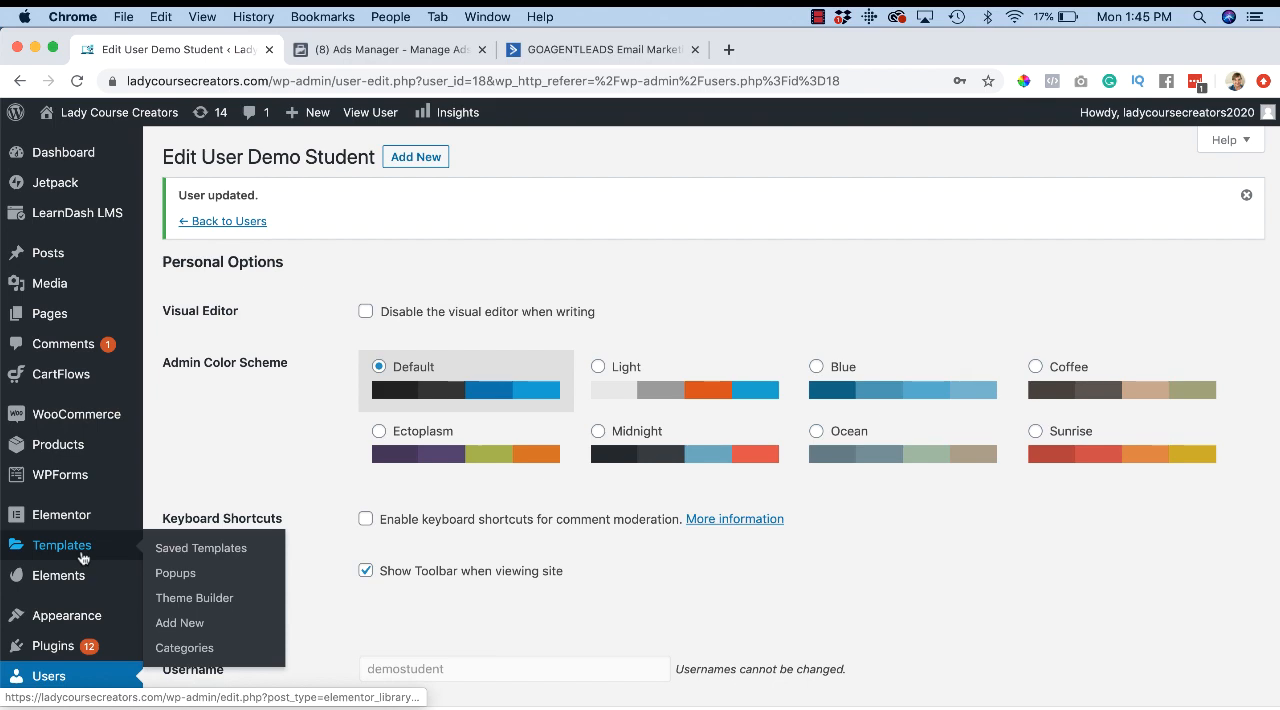
{"action": "scroll", "scroll_direction": "down", "scroll_amount": 3}
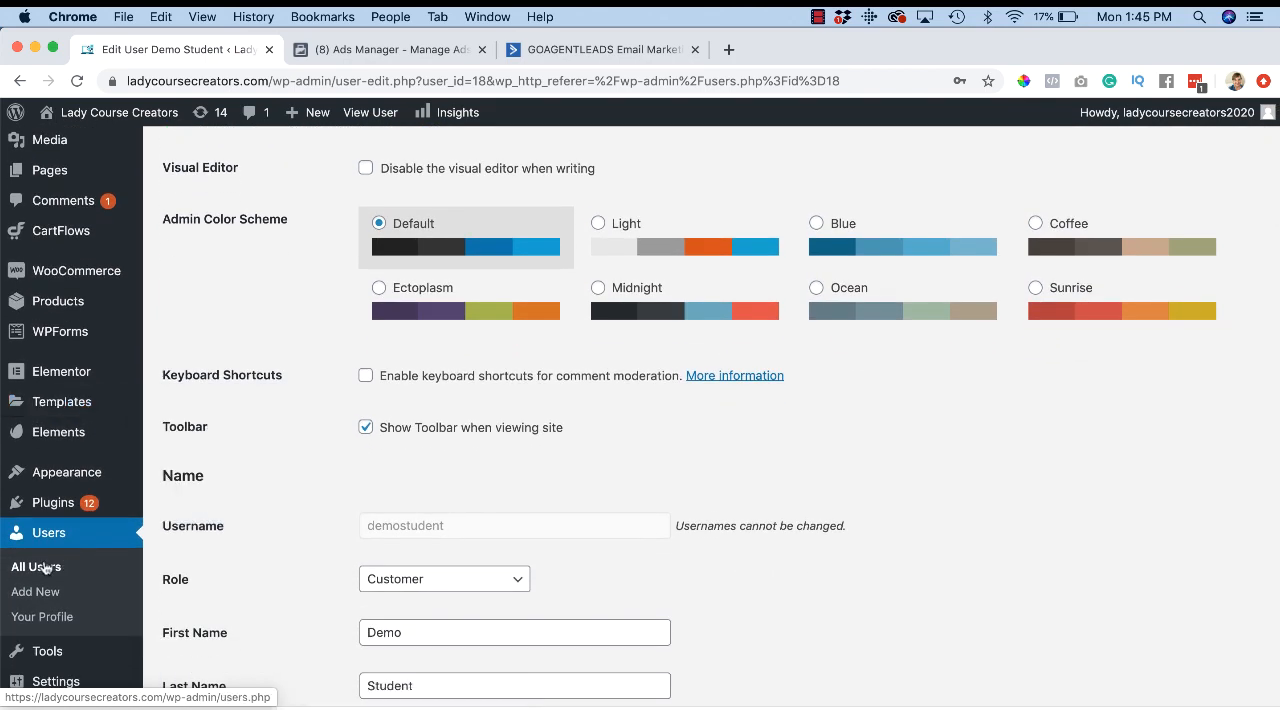
{"action": "left_click", "coordinate": [36, 567]}
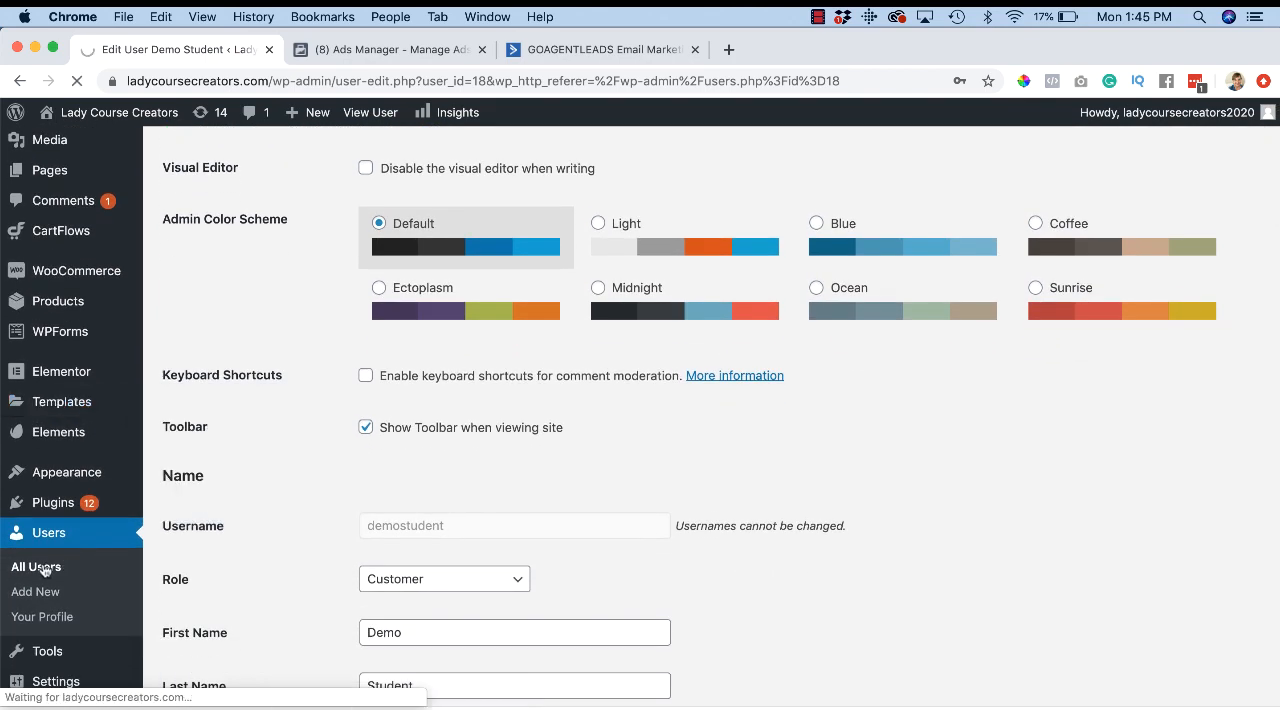
{"action": "left_click", "coordinate": [35, 567]}
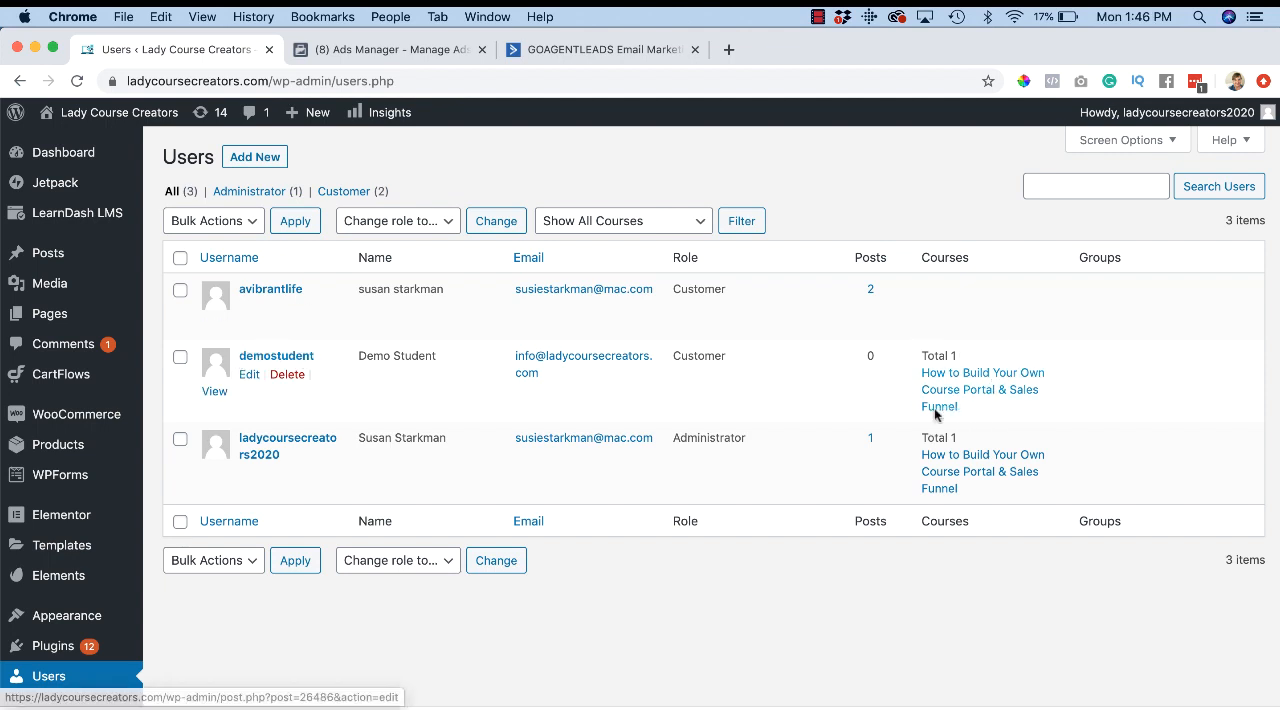
{"action": "mouse_move", "coordinate": [735, 625]}
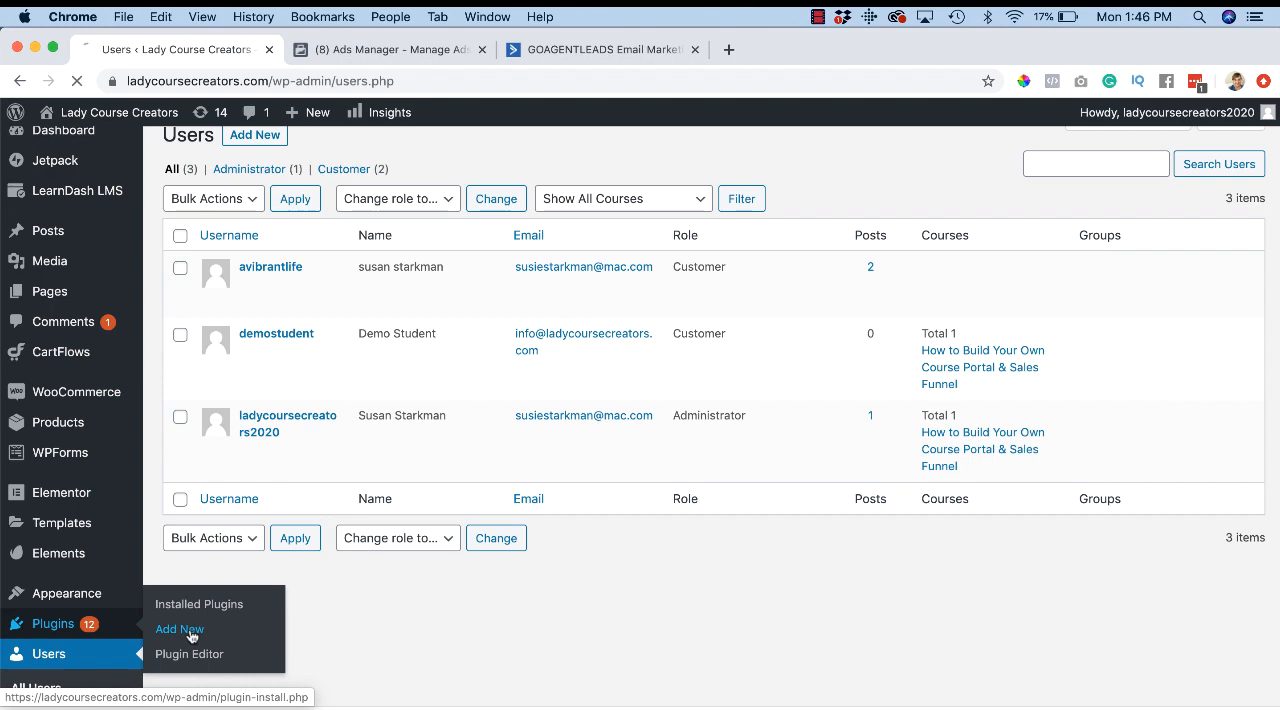
- Search the Add Plugins directory for '.csv uploads'
{"action": "left_click", "coordinate": [179, 629]}
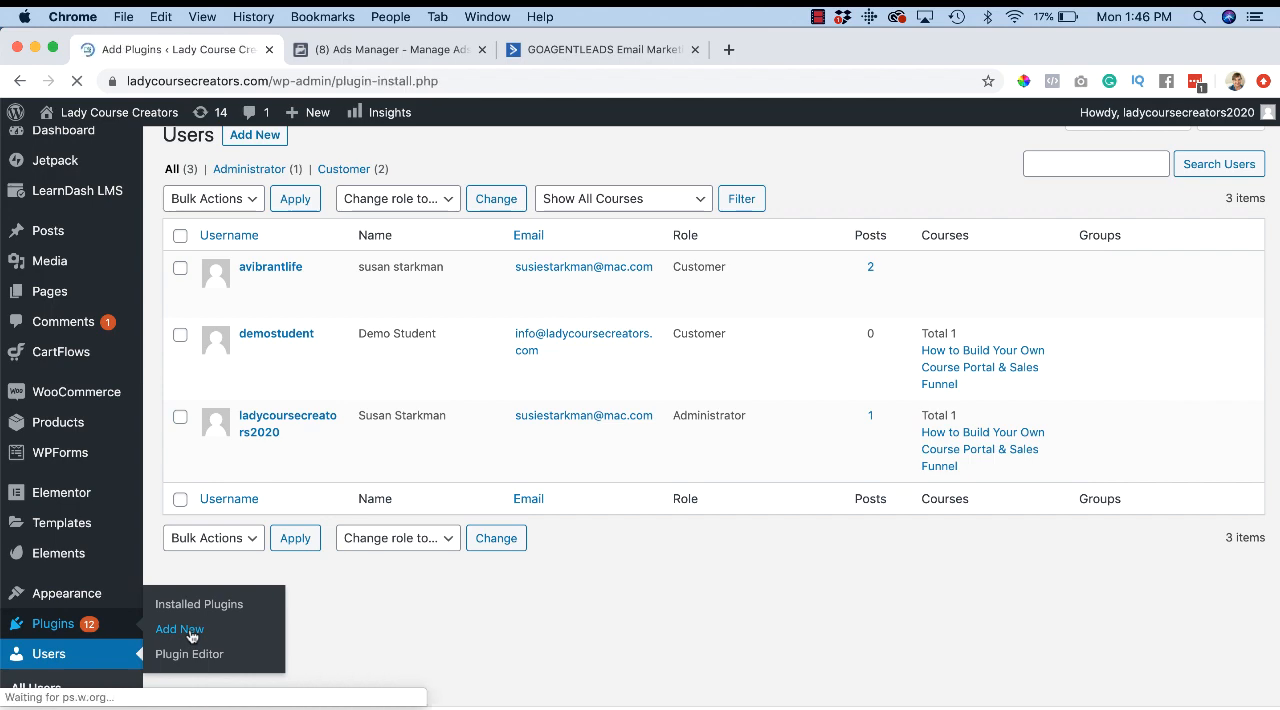
{"action": "left_click", "coordinate": [179, 629]}
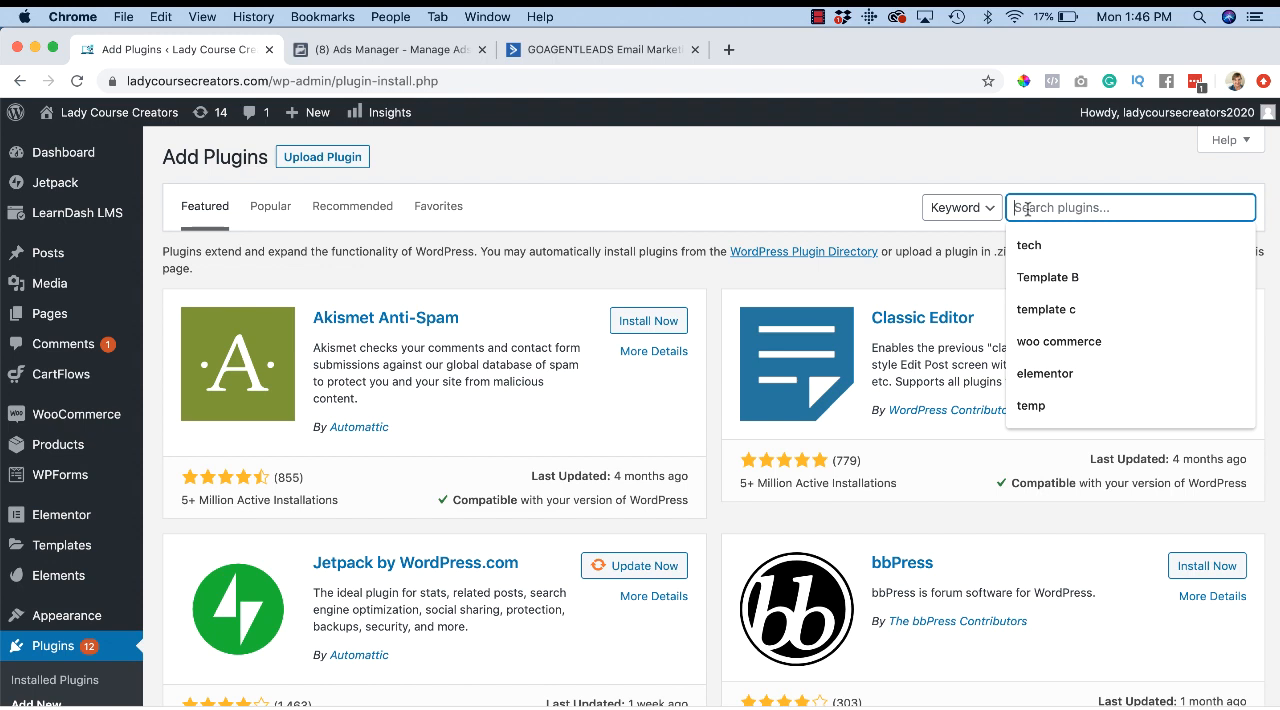
{"action": "type", "text": ".csv uploads"}
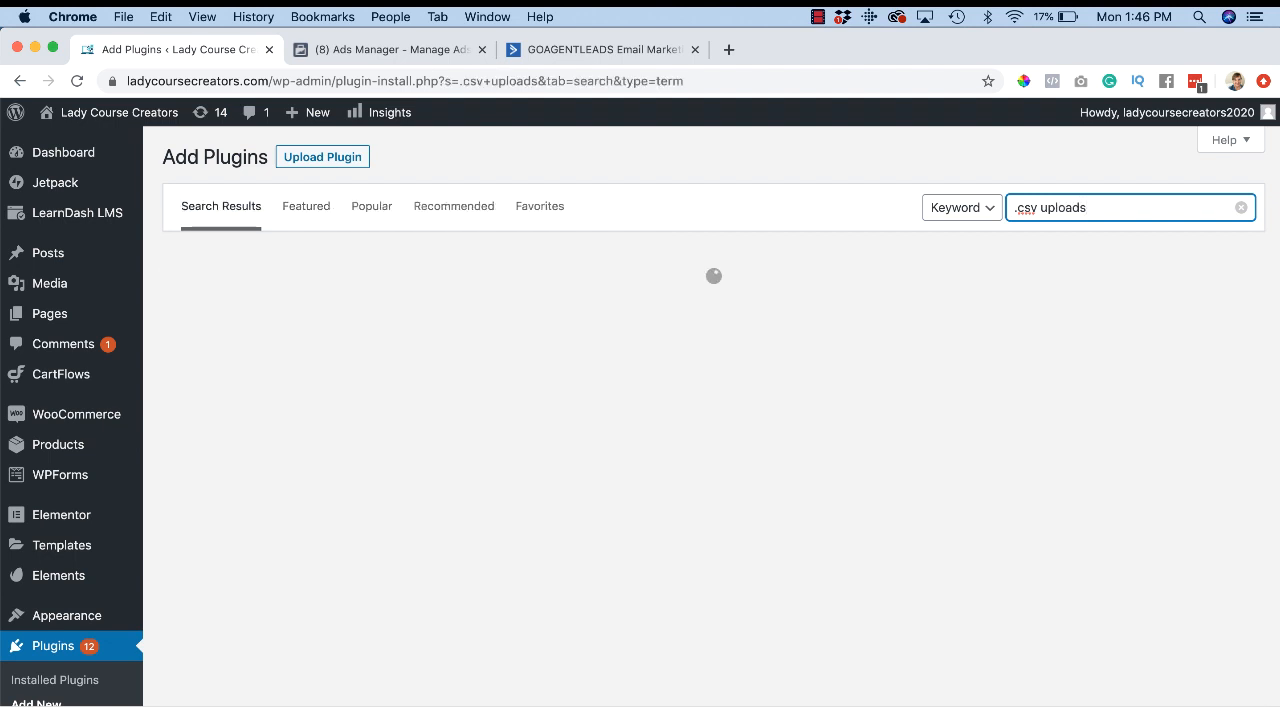
{"action": "mouse_move", "coordinate": [1036, 243]}
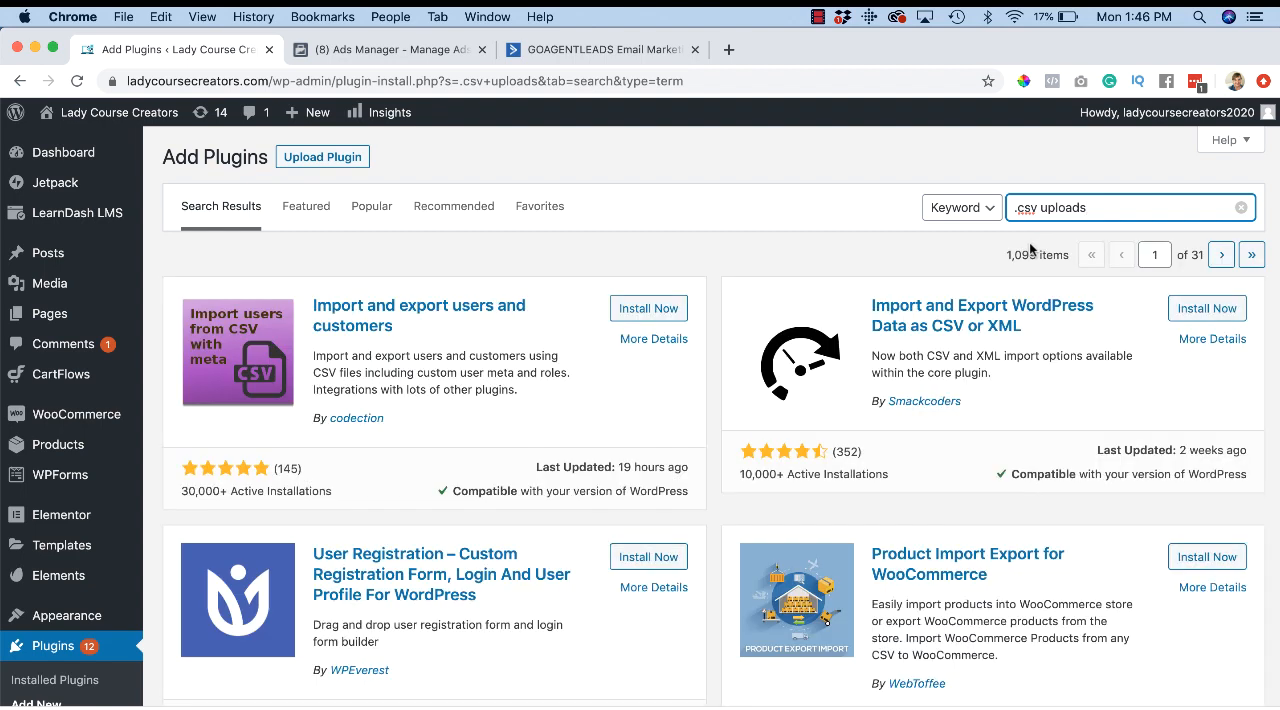
{"action": "mouse_move", "coordinate": [680, 356]}
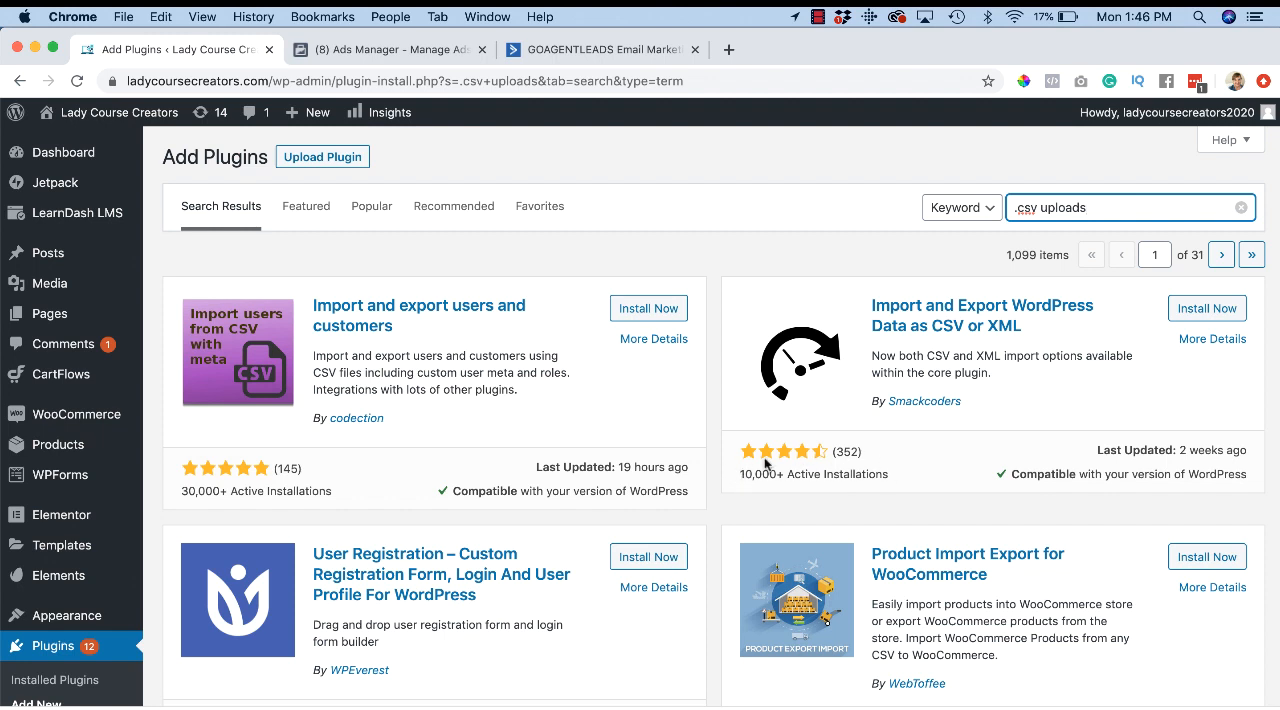
{"action": "mouse_move", "coordinate": [415, 457]}
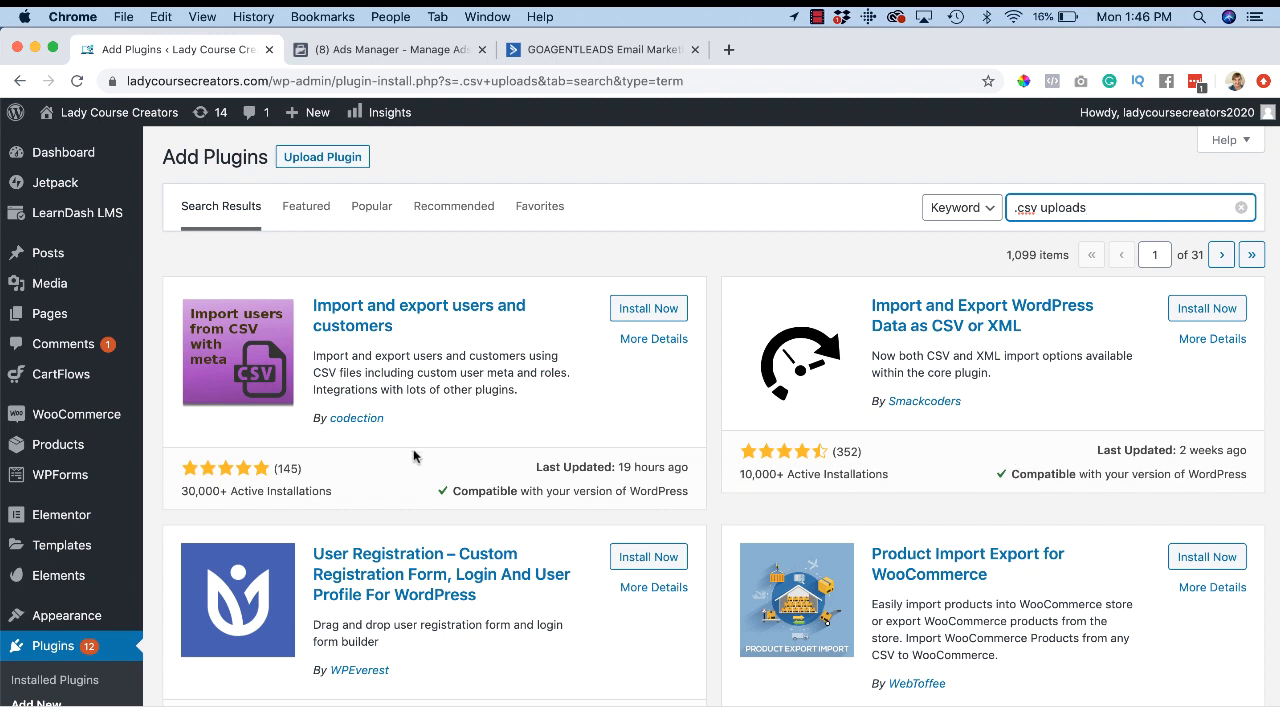